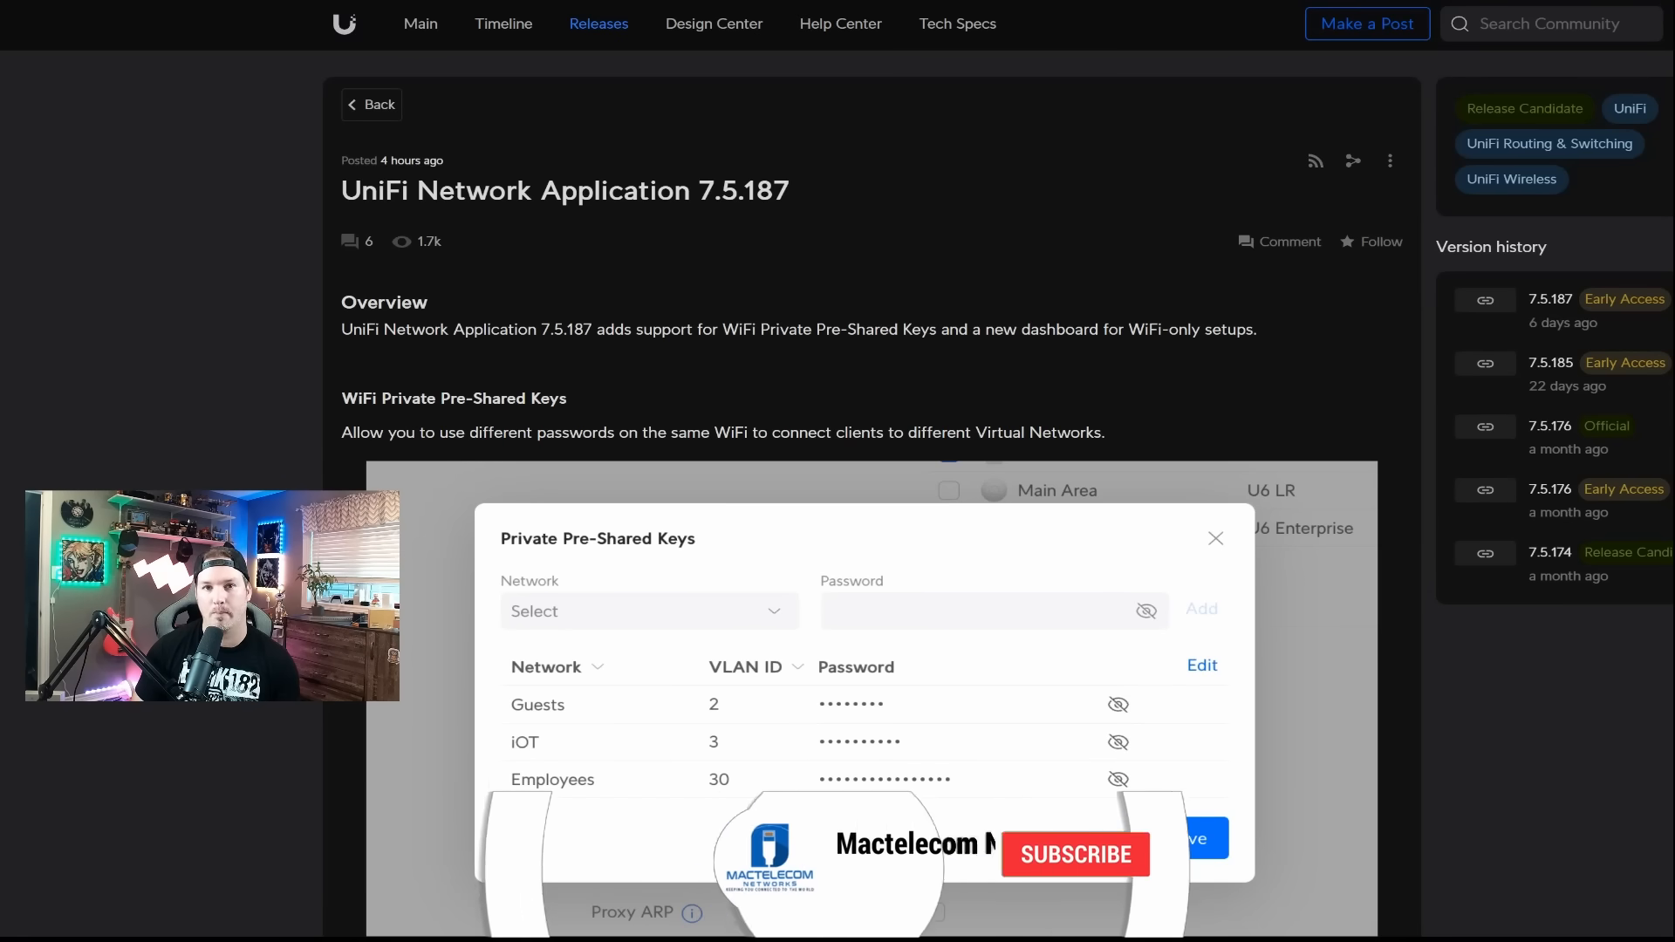
Choose Release Candidate as the console's update release channel in UniFi OS Settings.
{"action": "left_click", "coordinate": [1073, 855]}
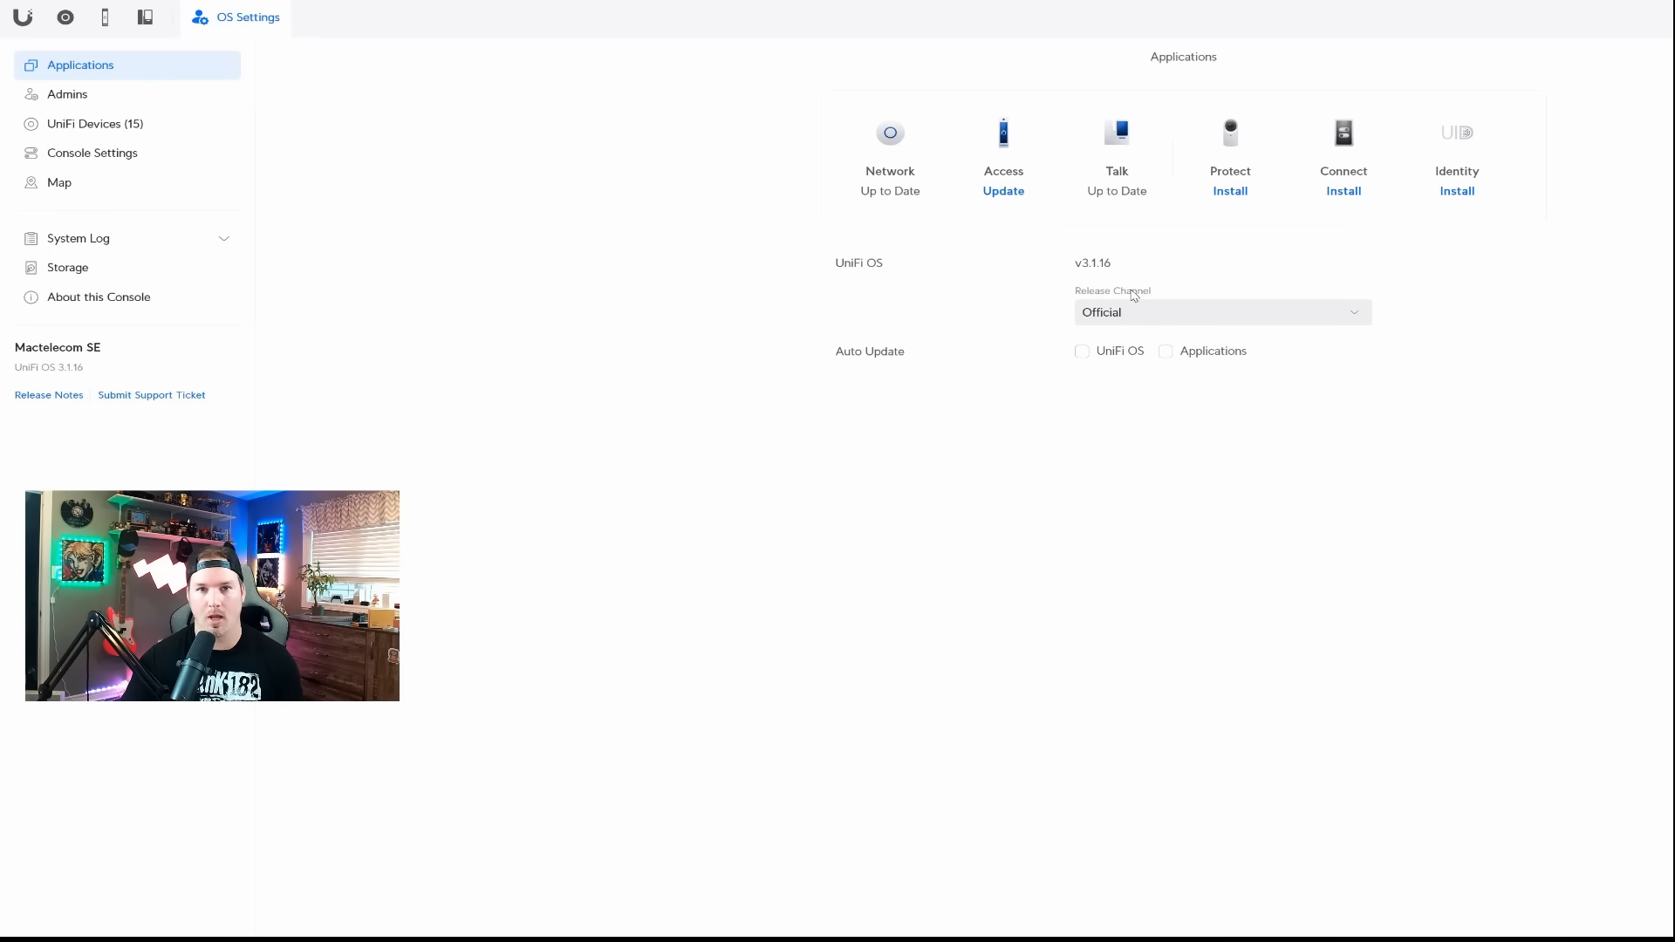
{"action": "left_click", "coordinate": [1221, 310]}
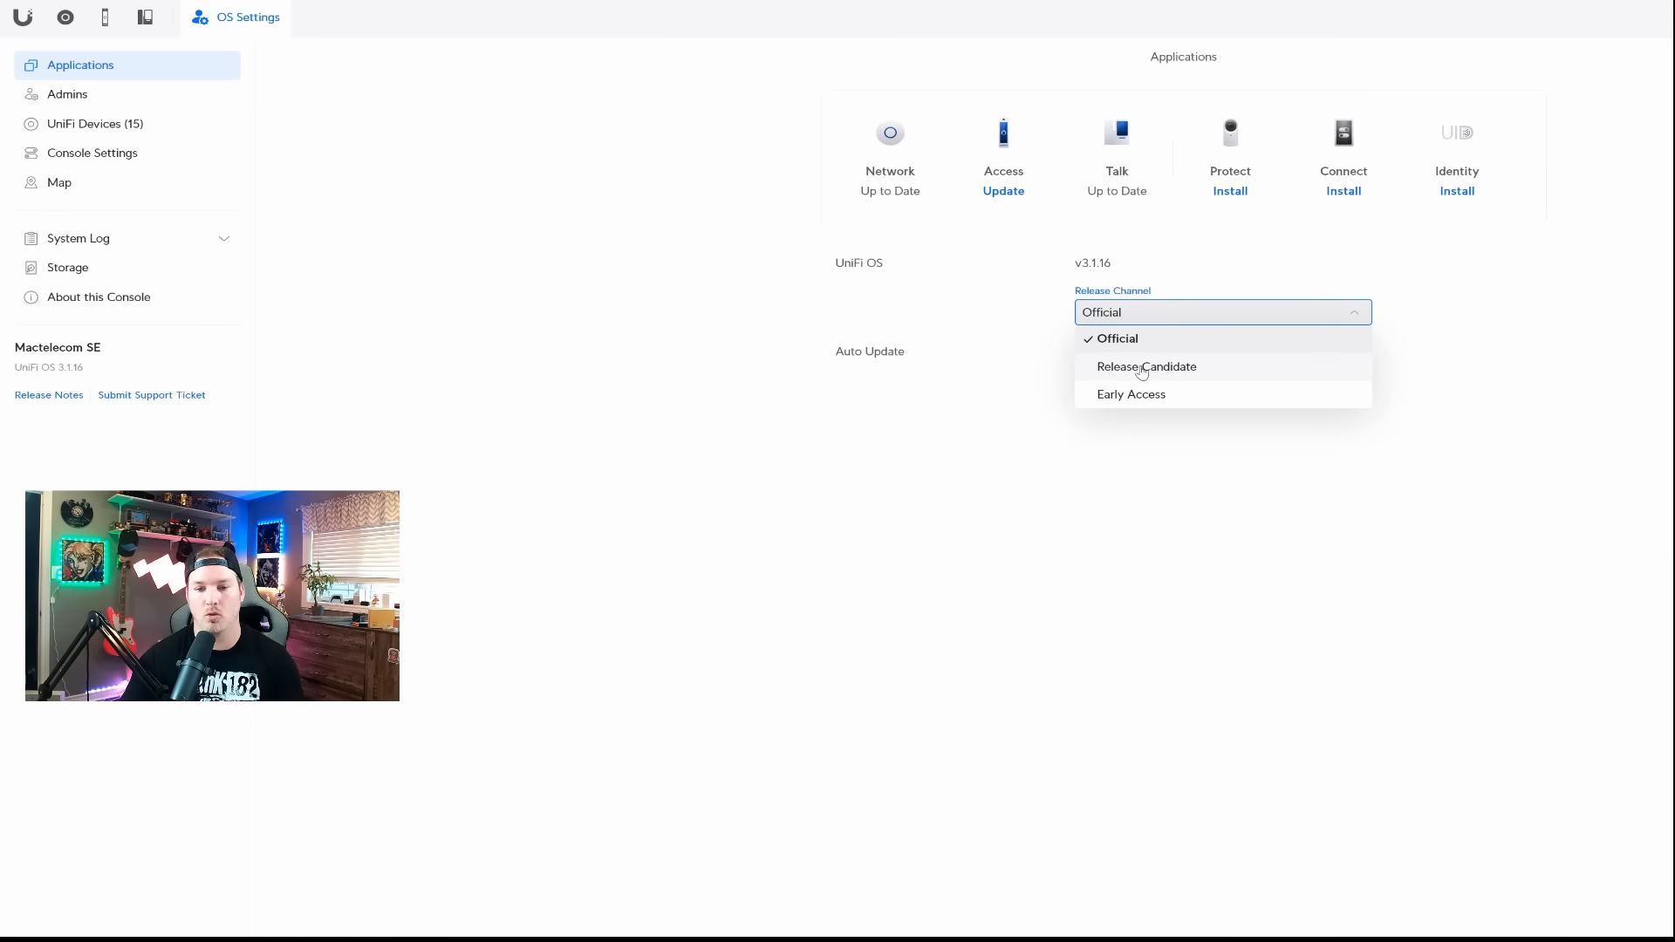
{"action": "left_click", "coordinate": [1146, 367]}
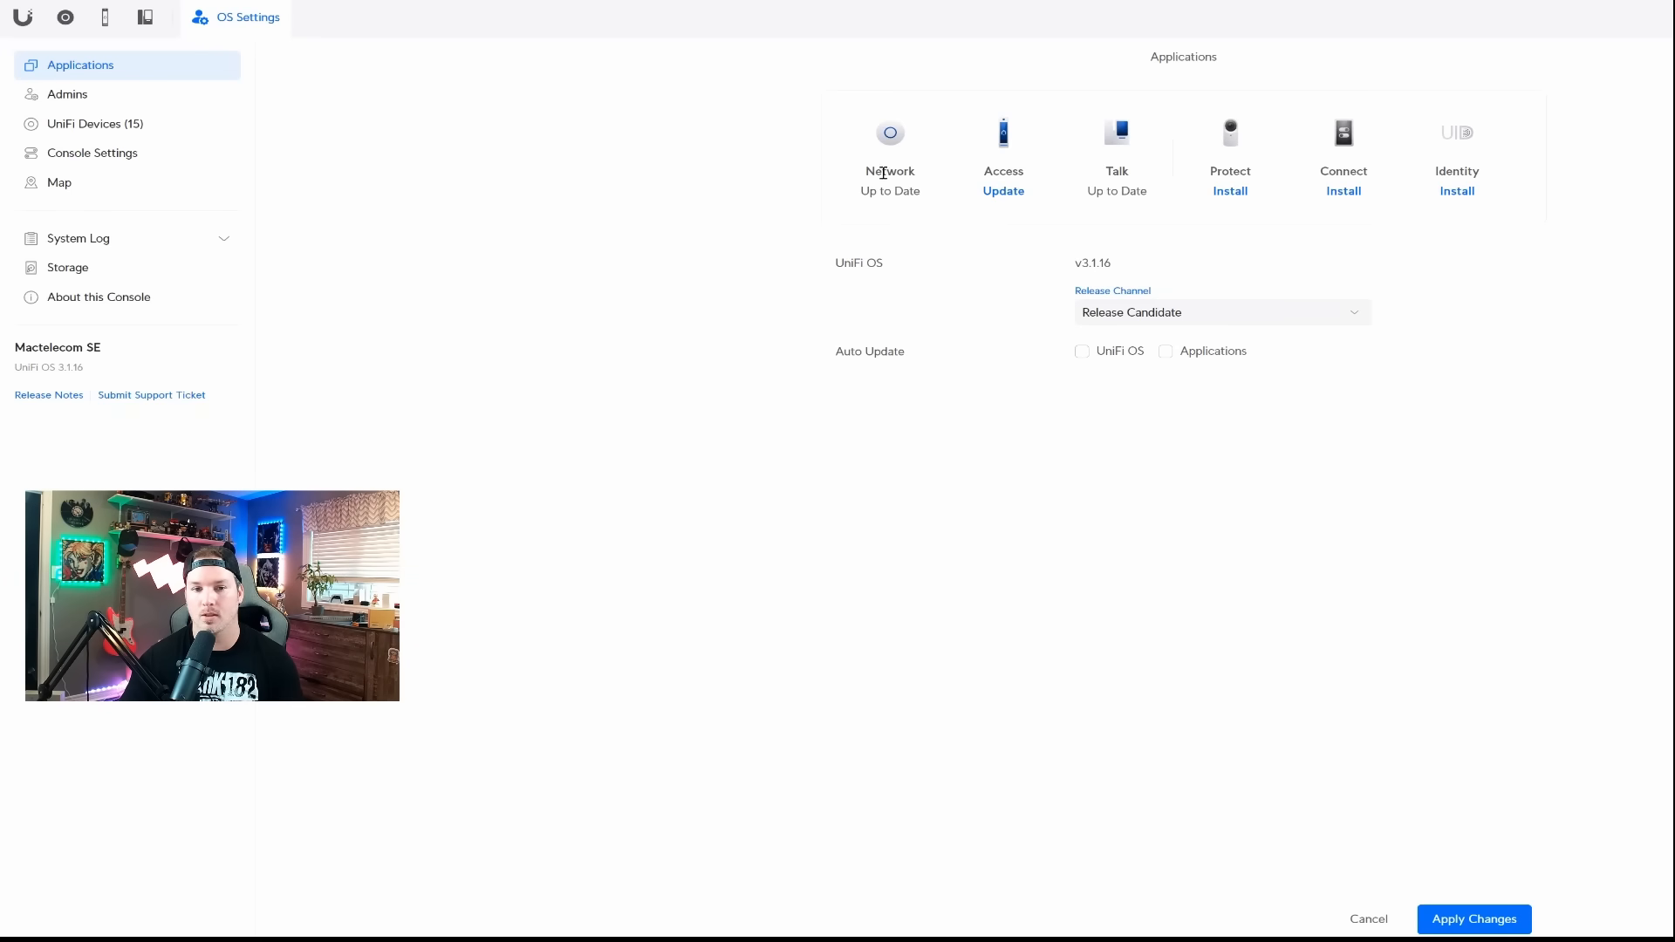
{"action": "mouse_move", "coordinate": [833, 194]}
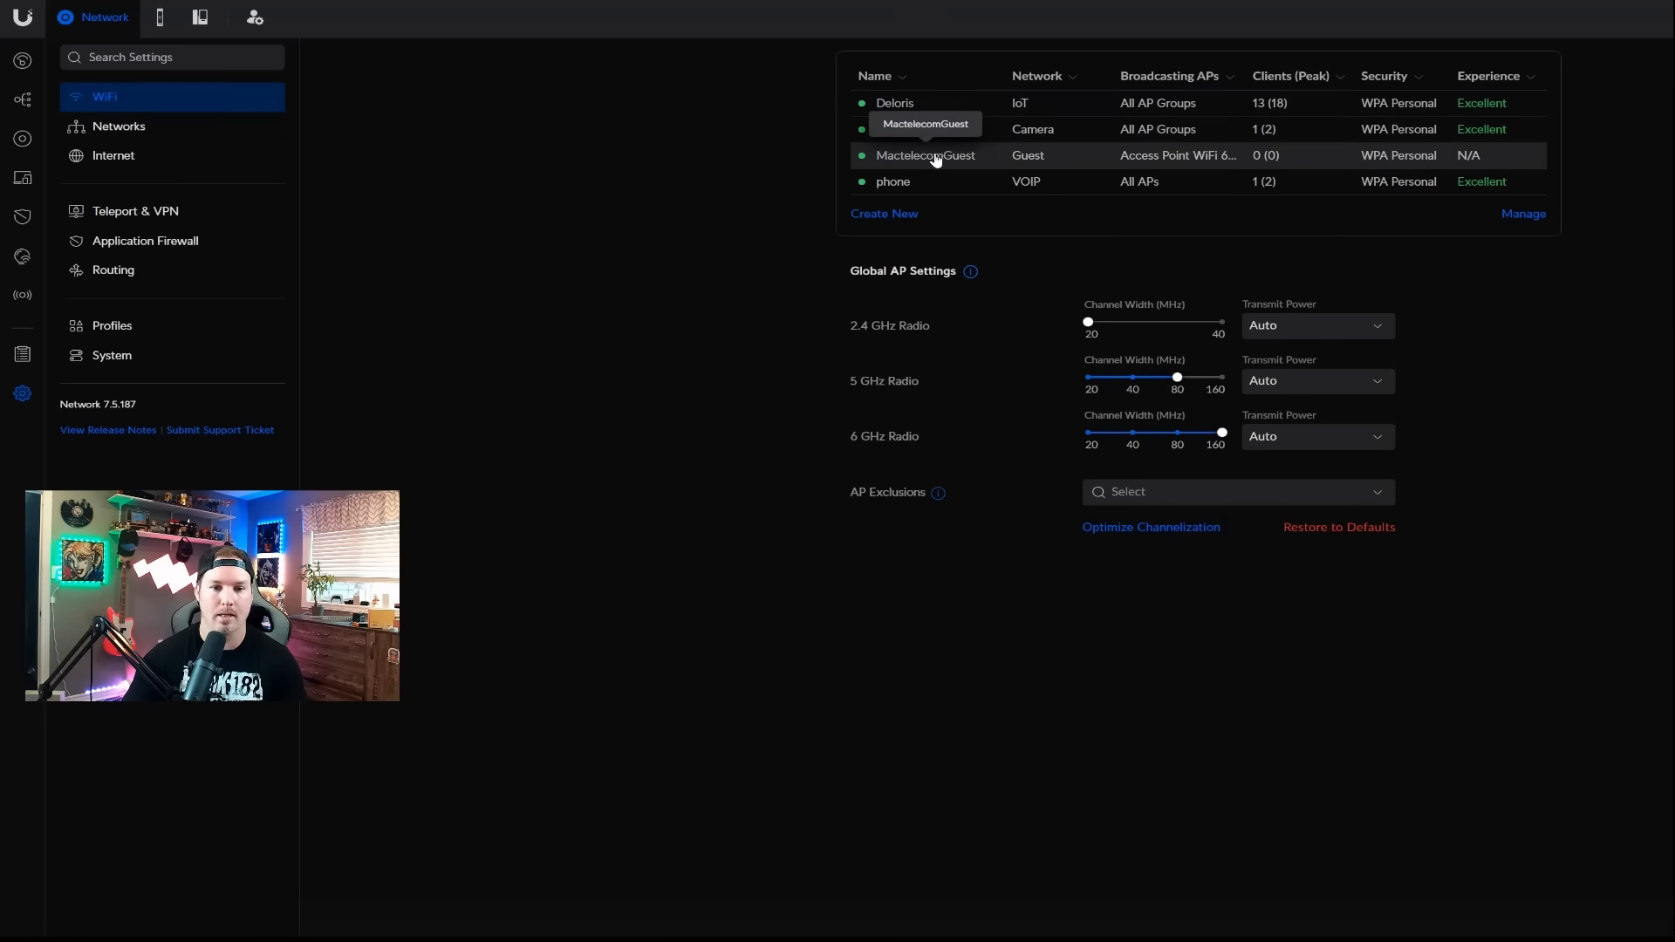
{"action": "mouse_move", "coordinate": [764, 234]}
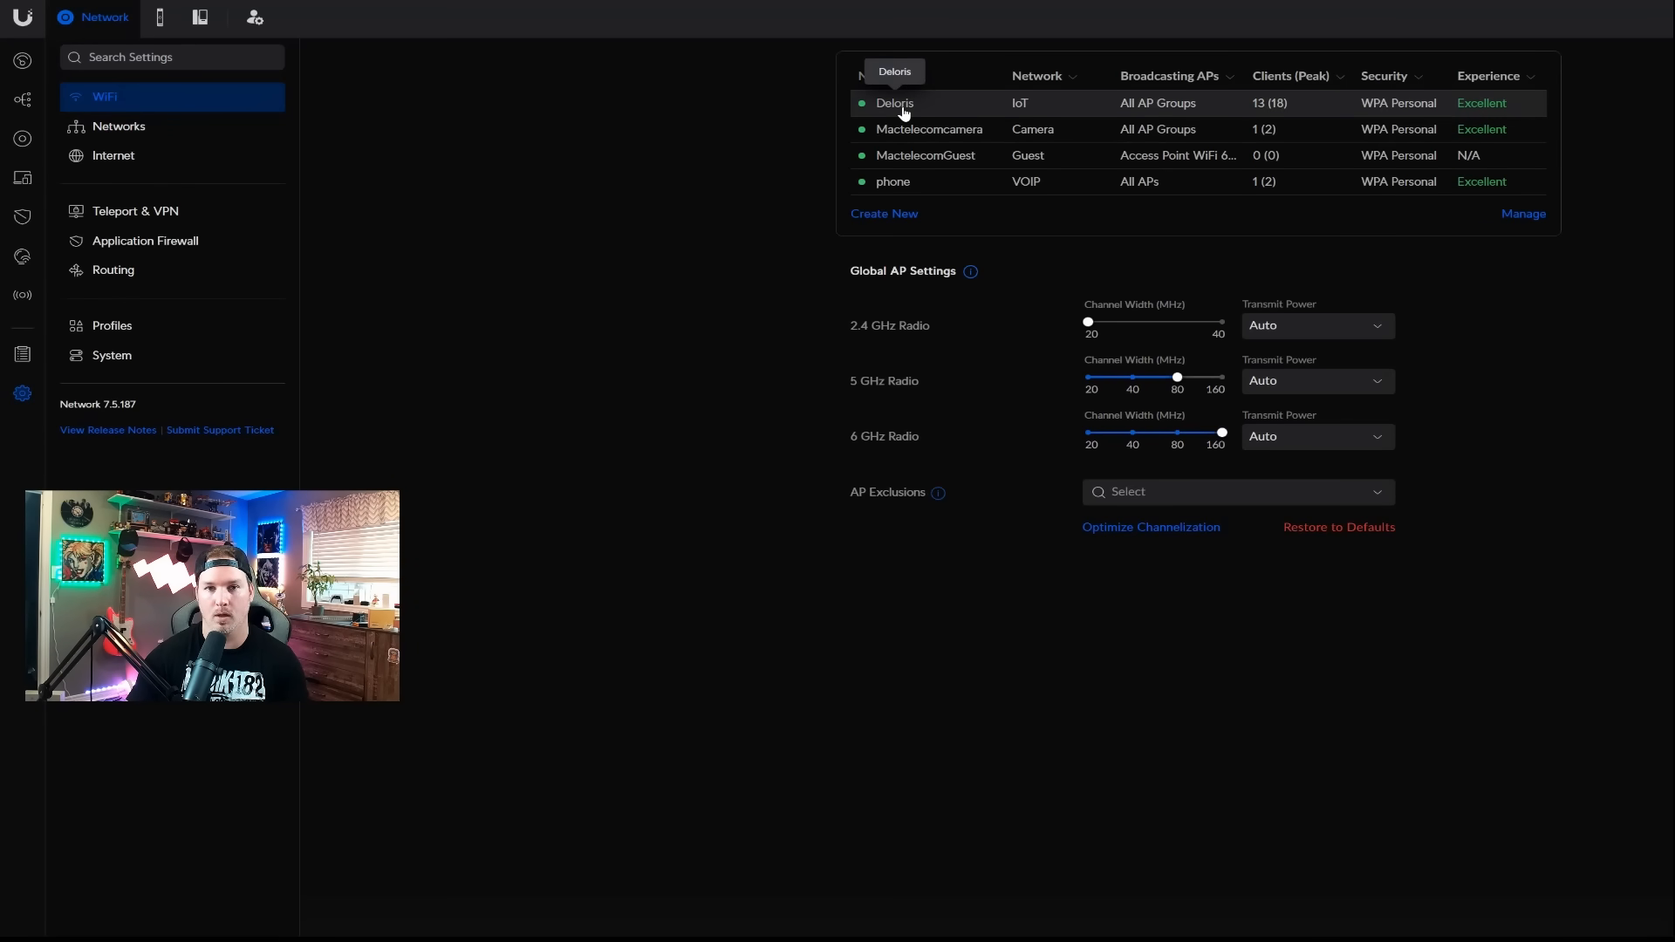
{"action": "mouse_move", "coordinate": [775, 188]}
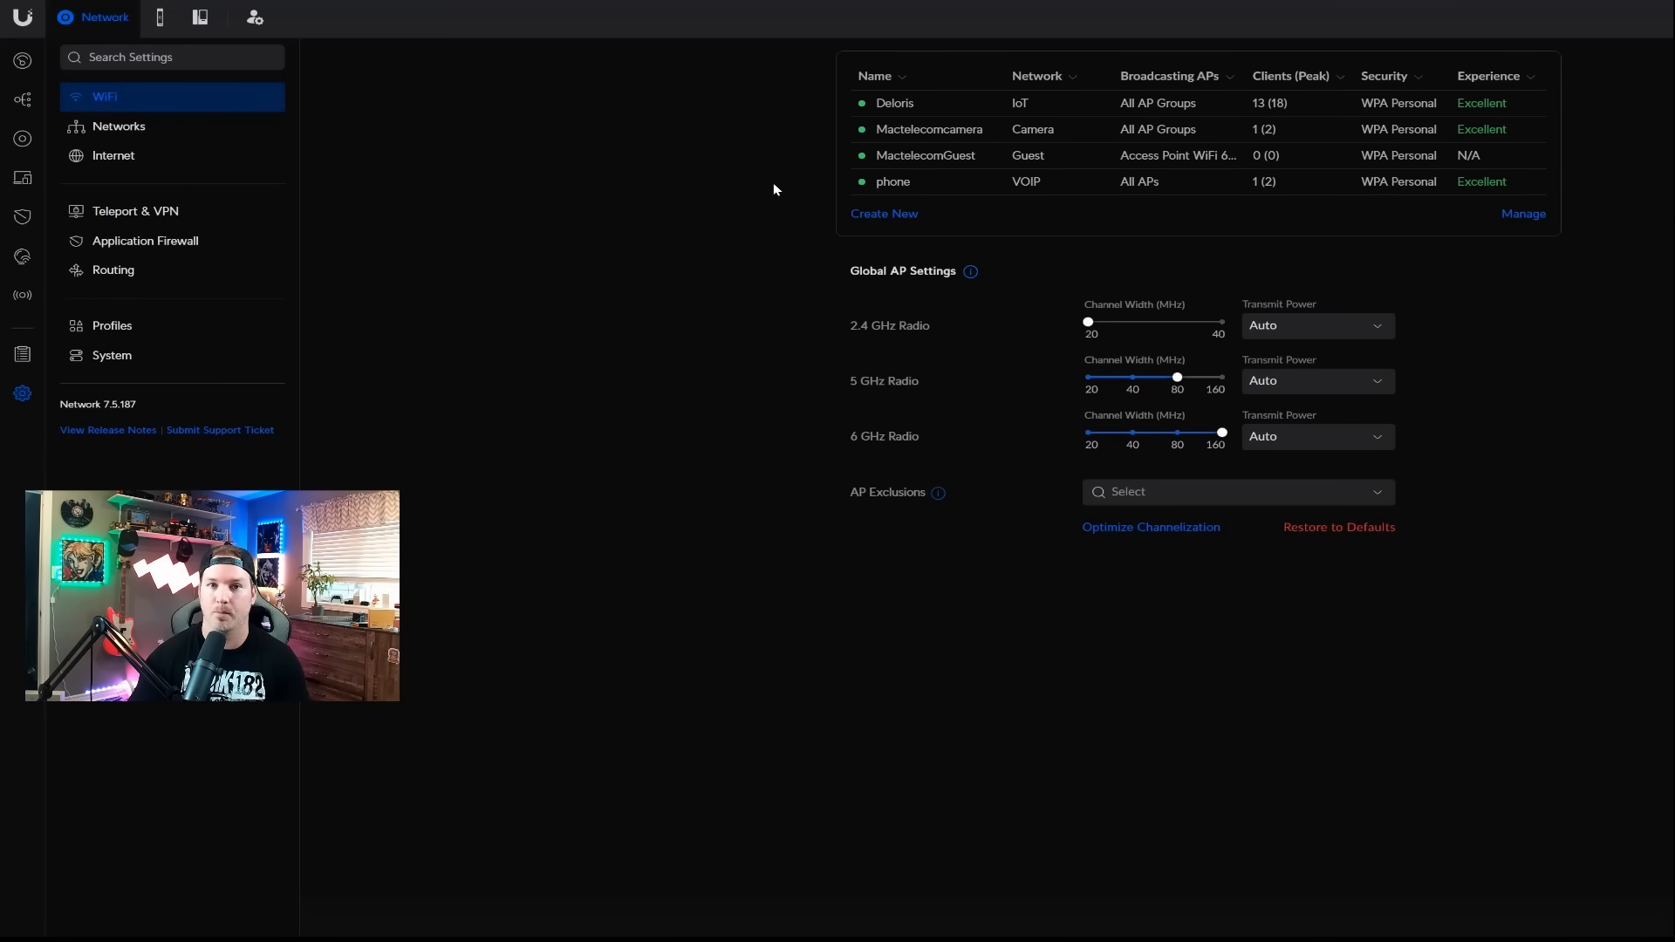
{"action": "mouse_move", "coordinate": [924, 155]}
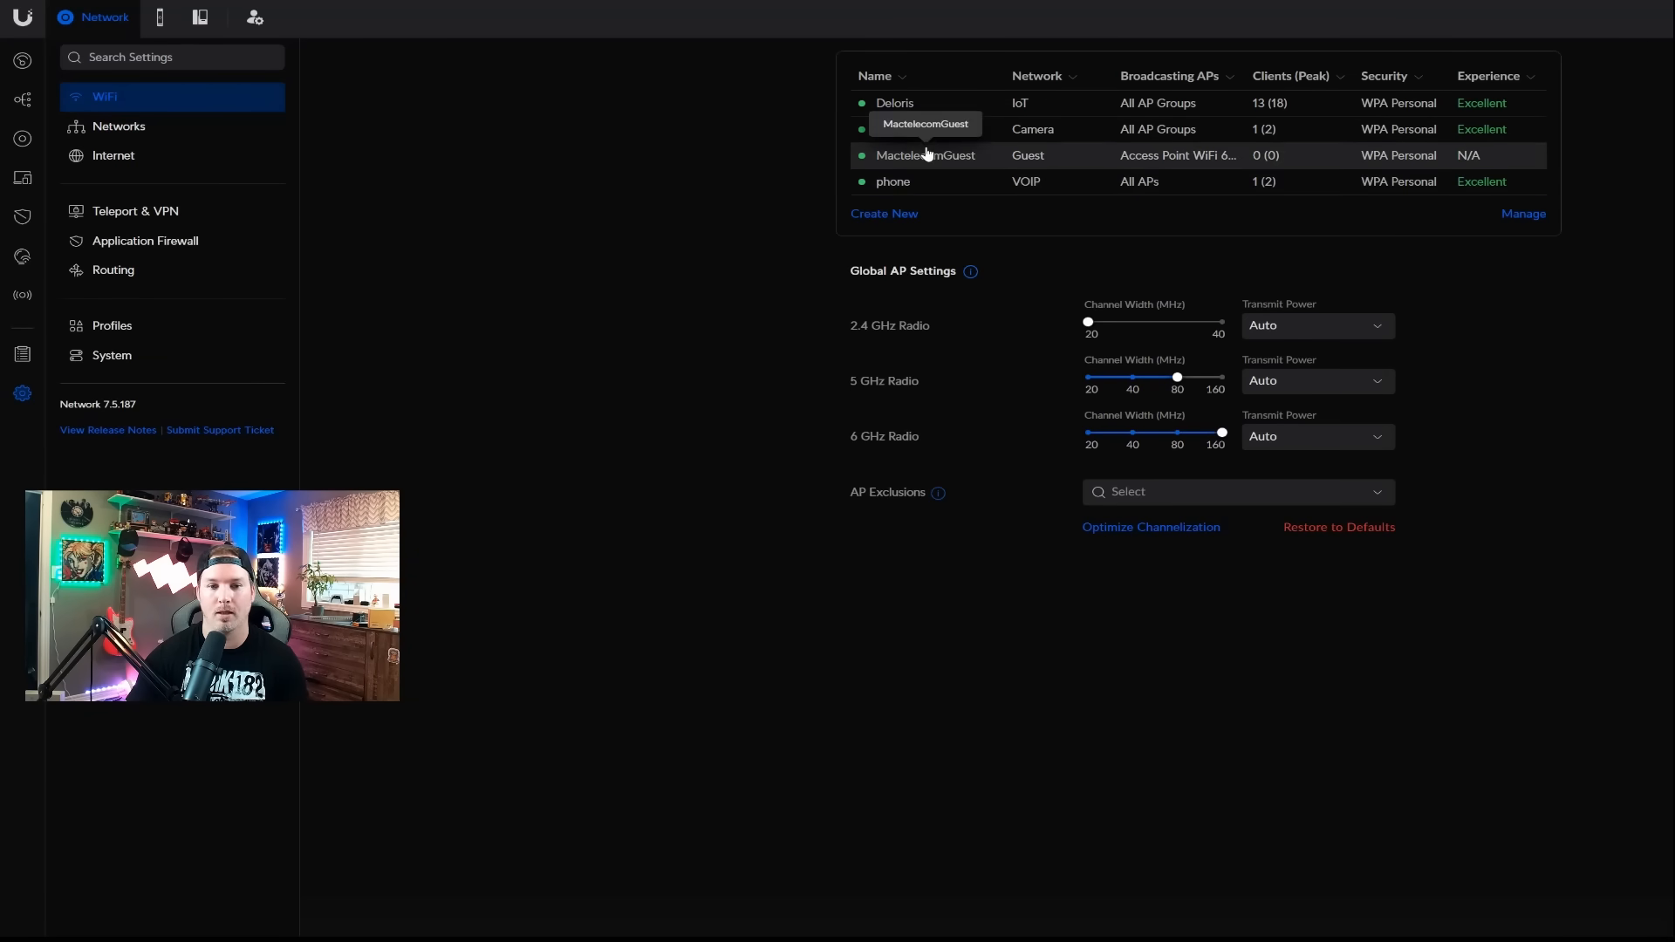
{"action": "mouse_move", "coordinate": [674, 236]}
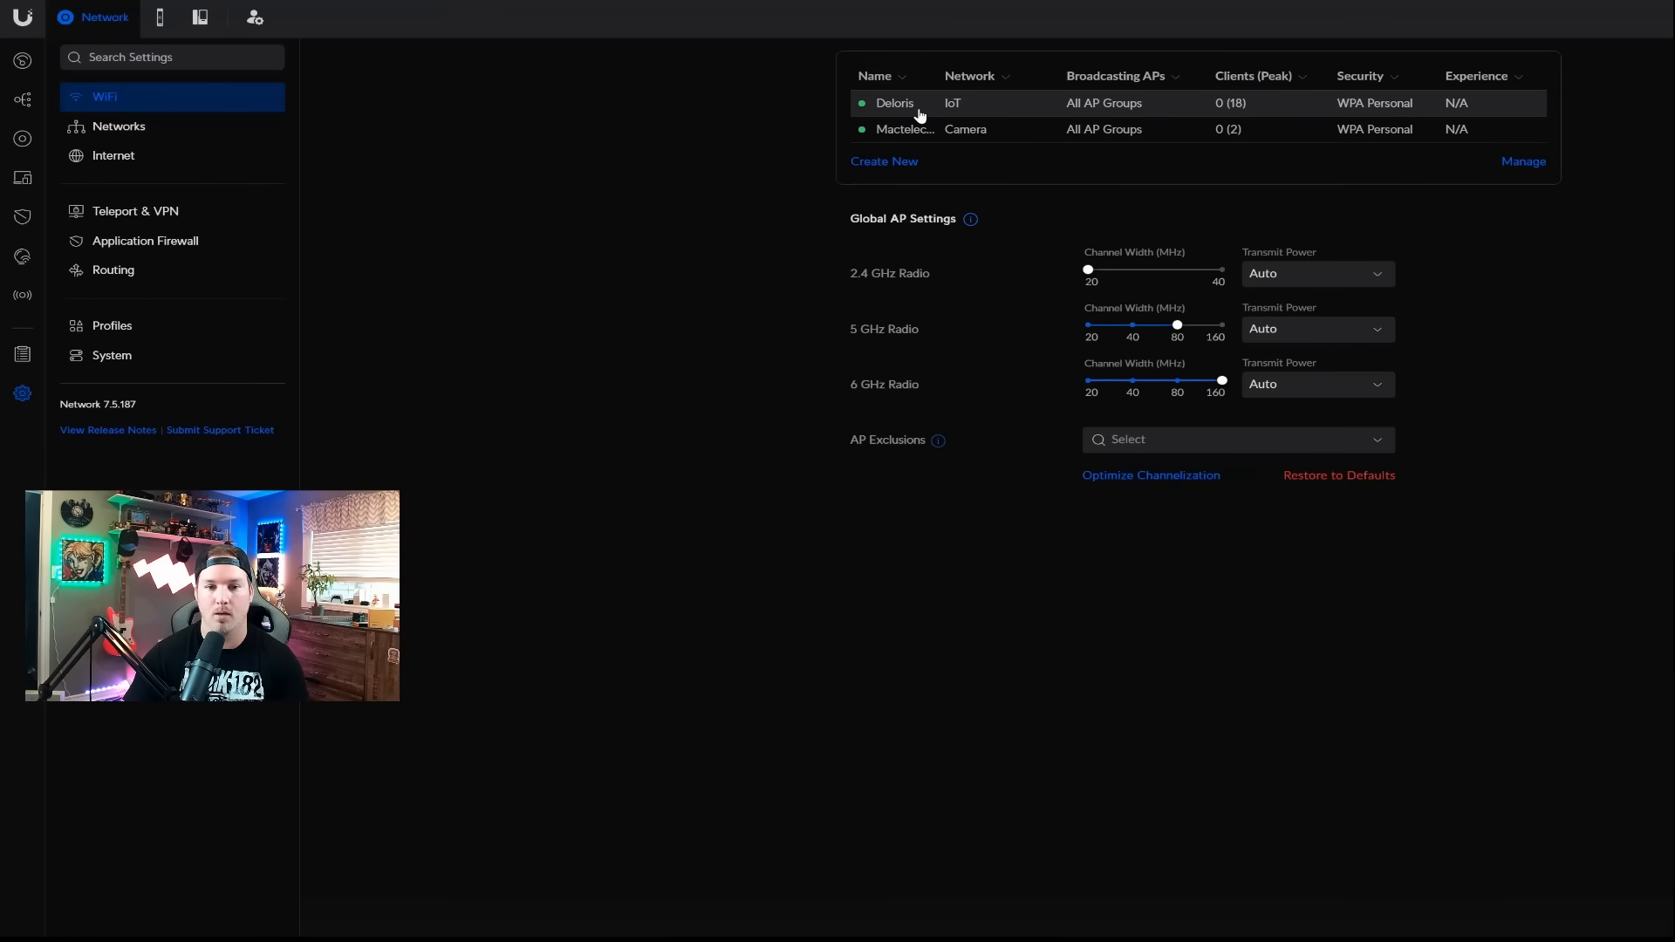
Enable private pre-shared keys on the Deloris WiFi network with manual advanced settings.
{"action": "left_click", "coordinate": [893, 103]}
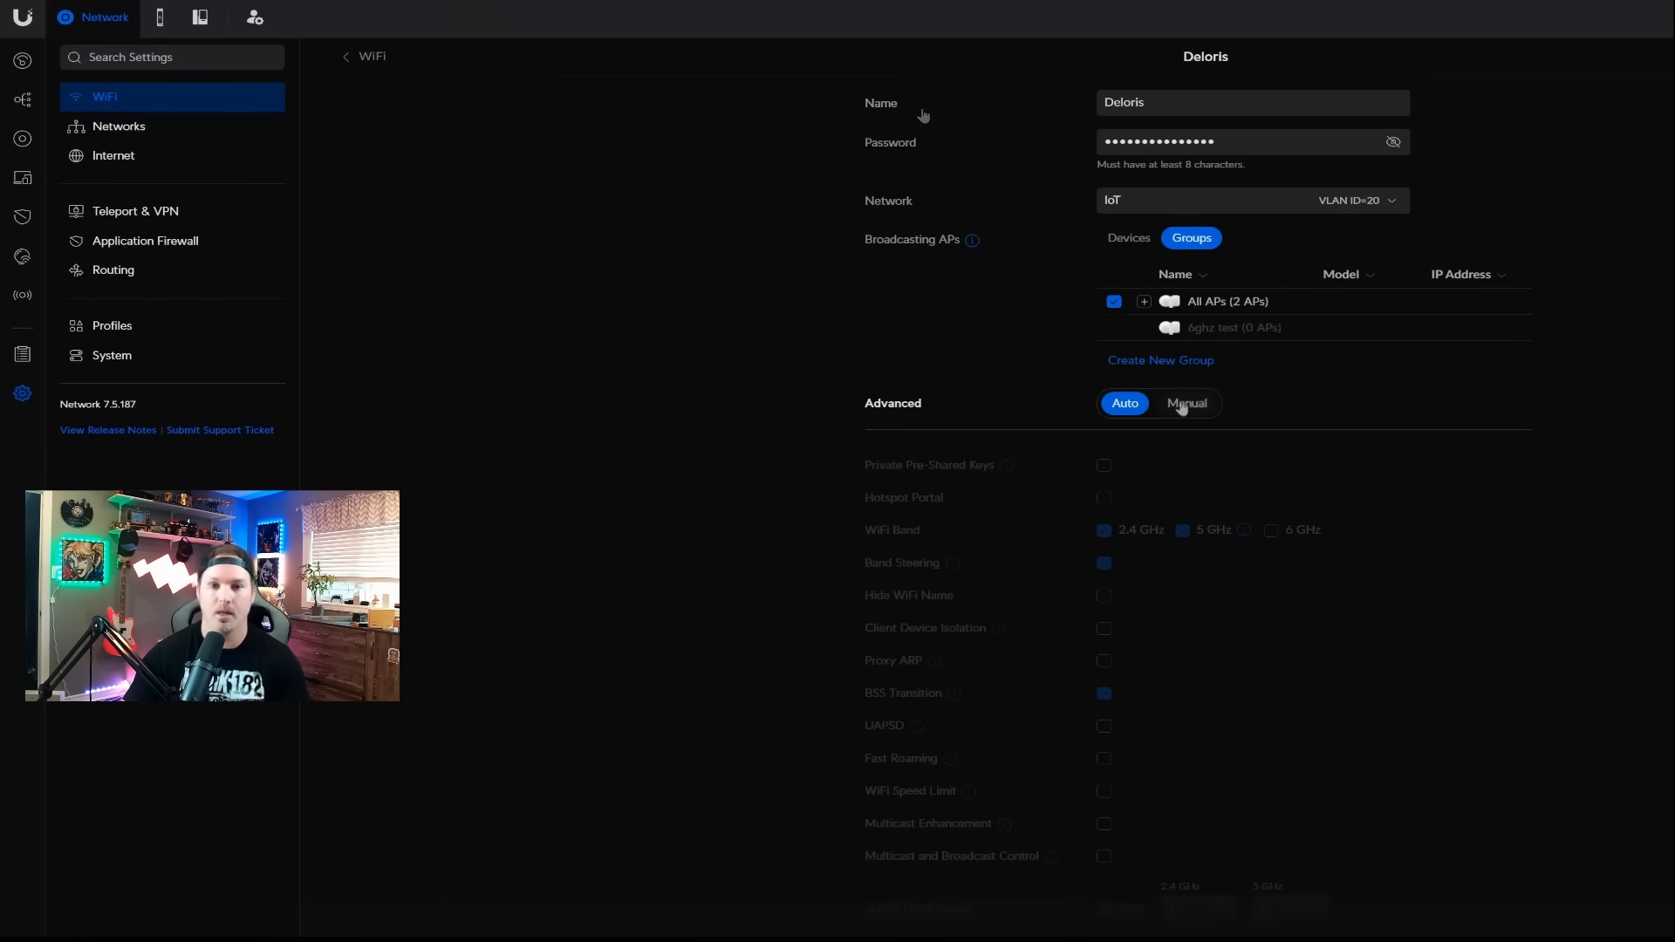
{"action": "left_click", "coordinate": [1186, 403]}
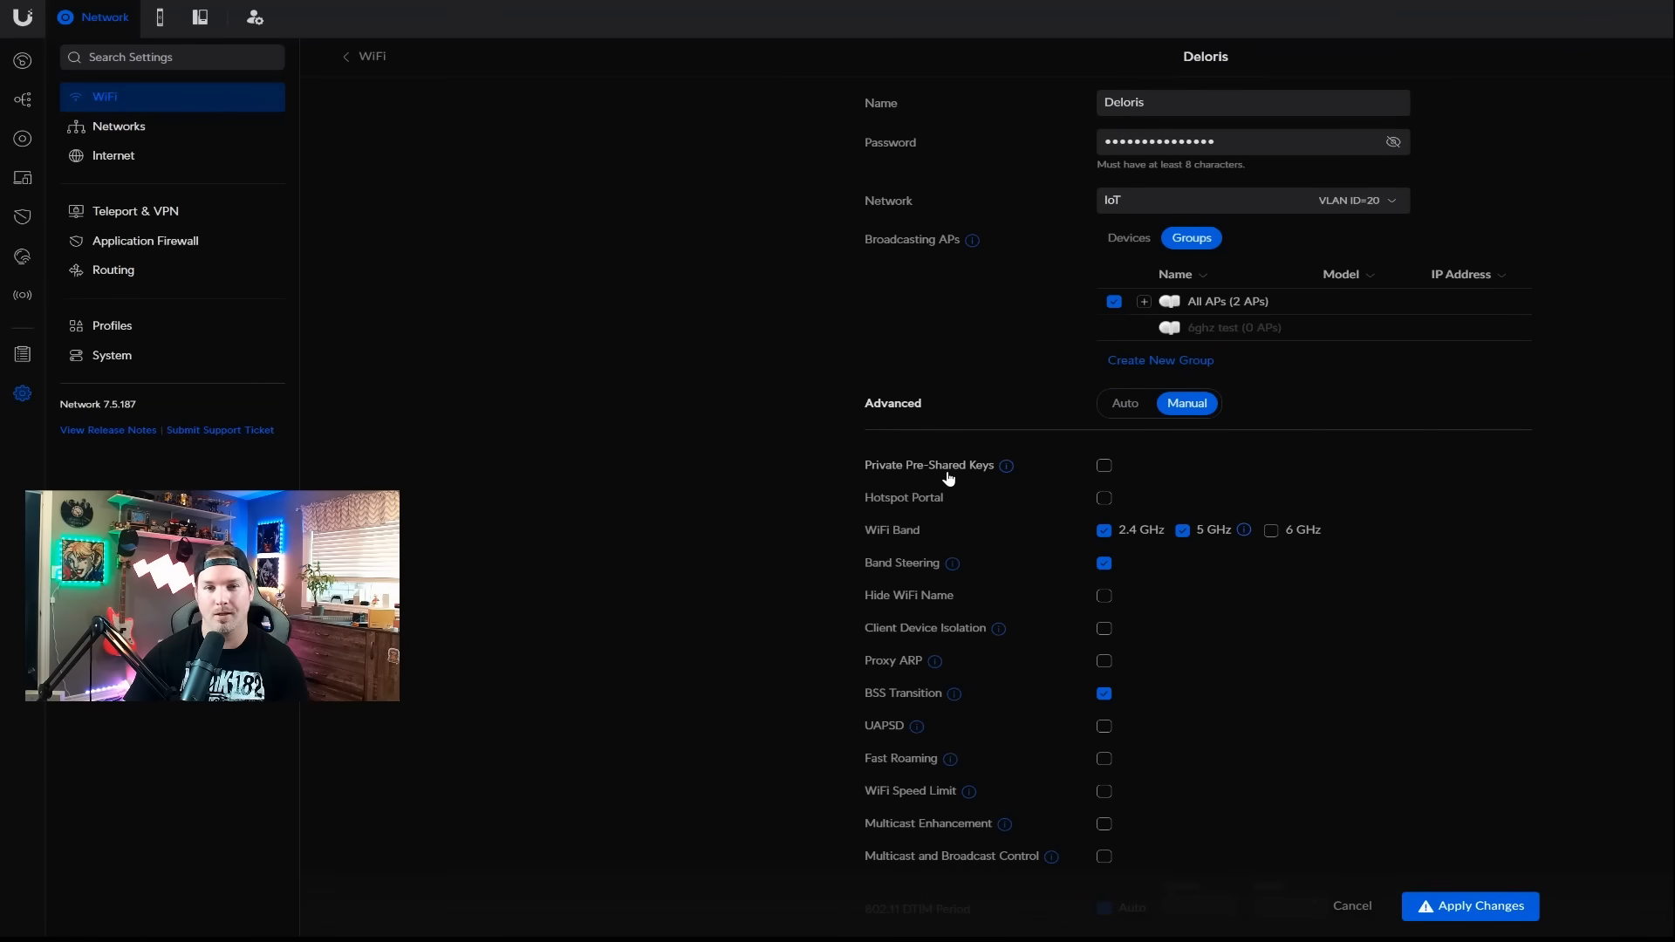
{"action": "mouse_move", "coordinate": [1004, 464]}
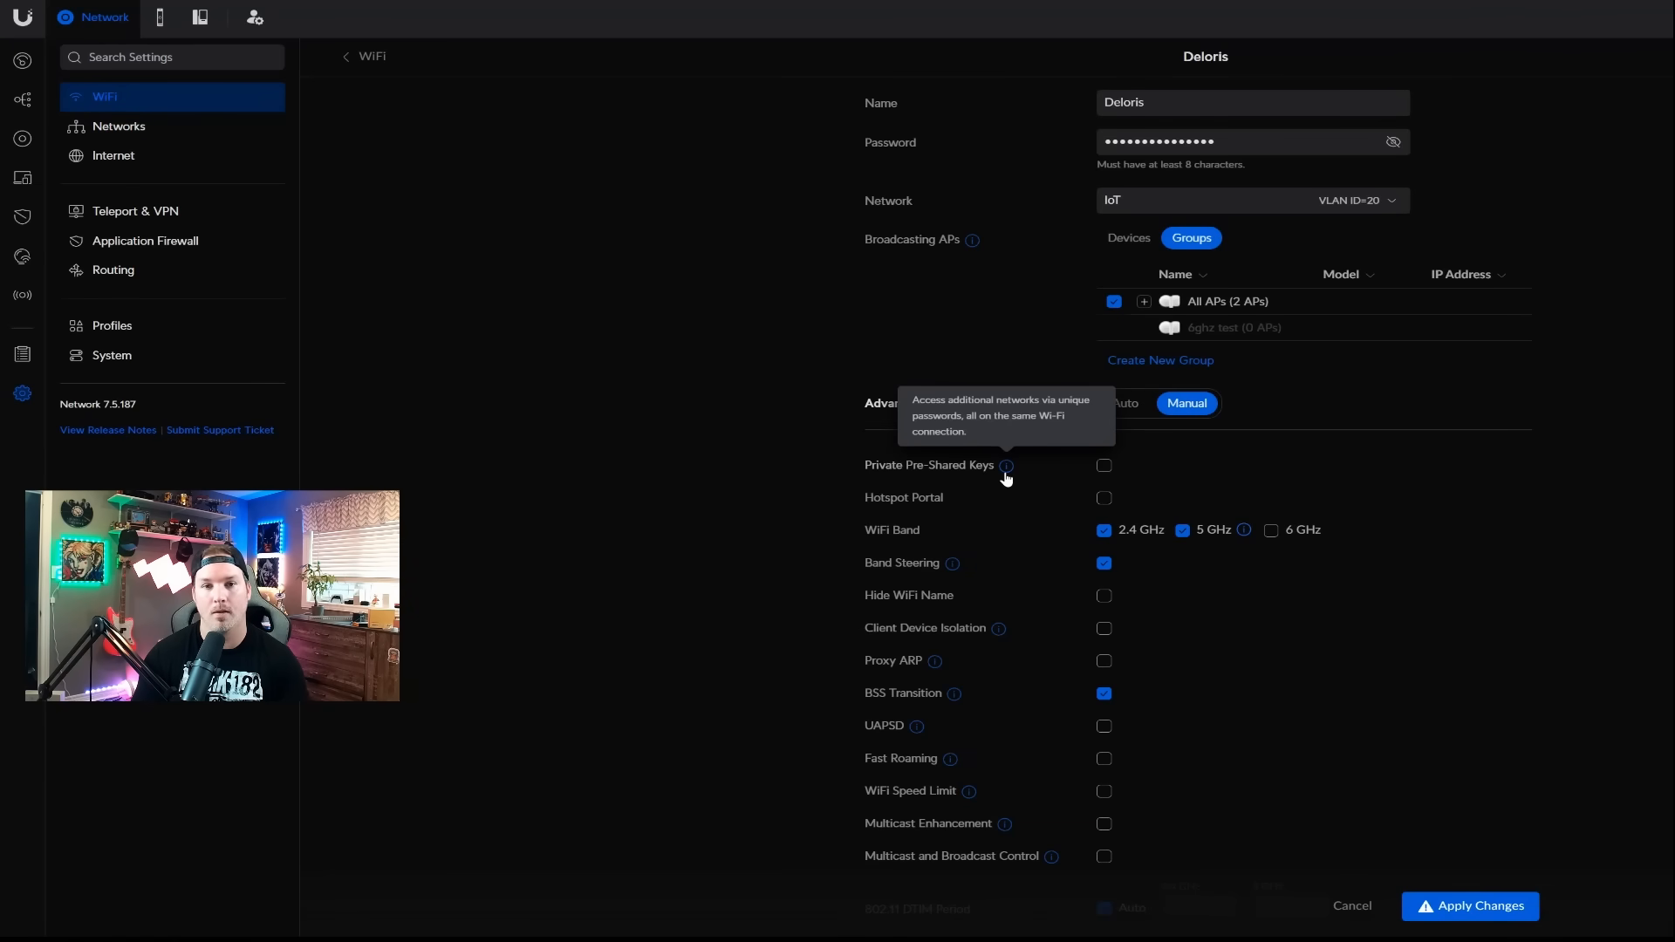
{"action": "mouse_move", "coordinate": [1097, 484]}
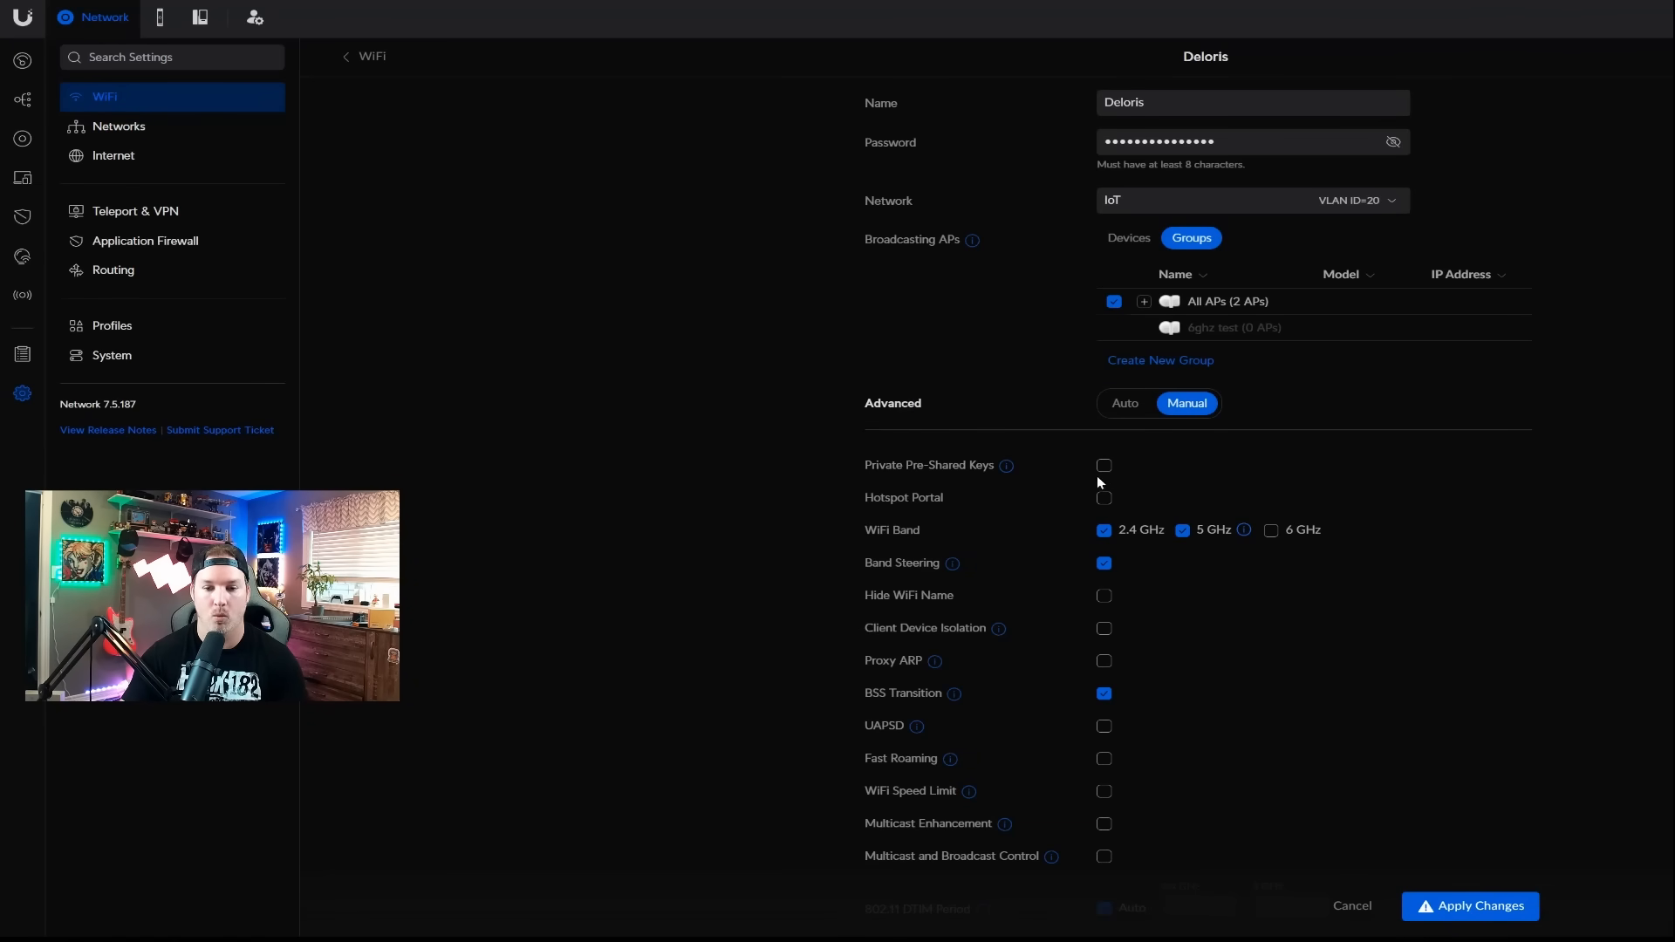
{"action": "left_click", "coordinate": [1105, 466]}
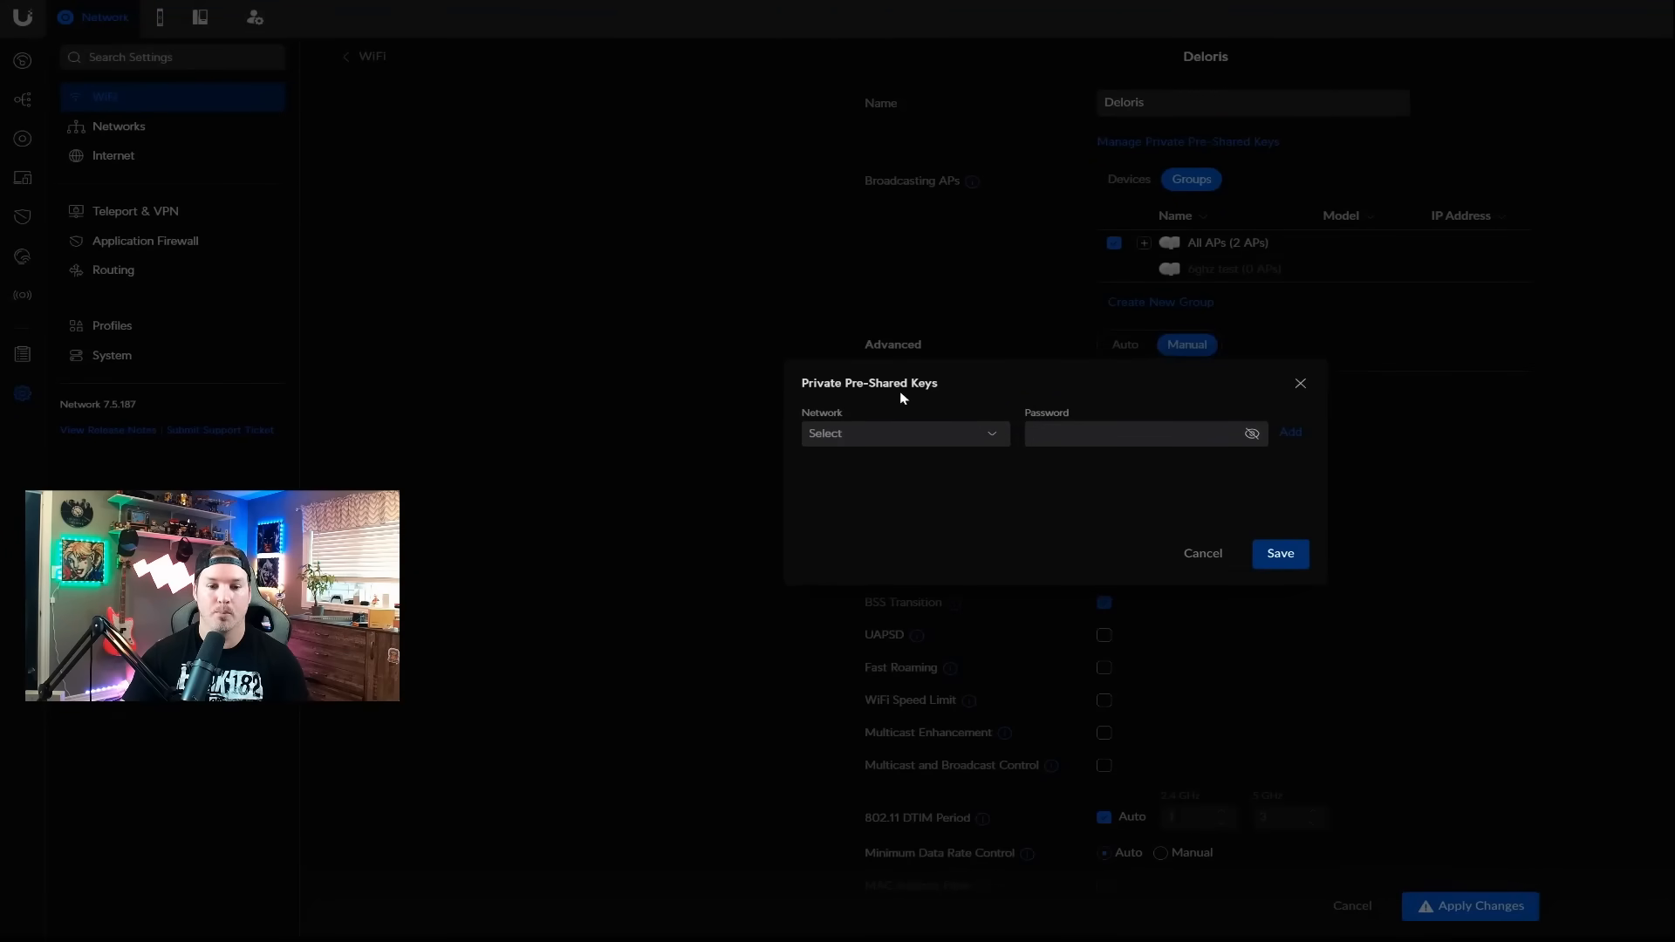
Add the Camera network key to the list and enter the VOIP key's password.
{"action": "left_click", "coordinate": [902, 433]}
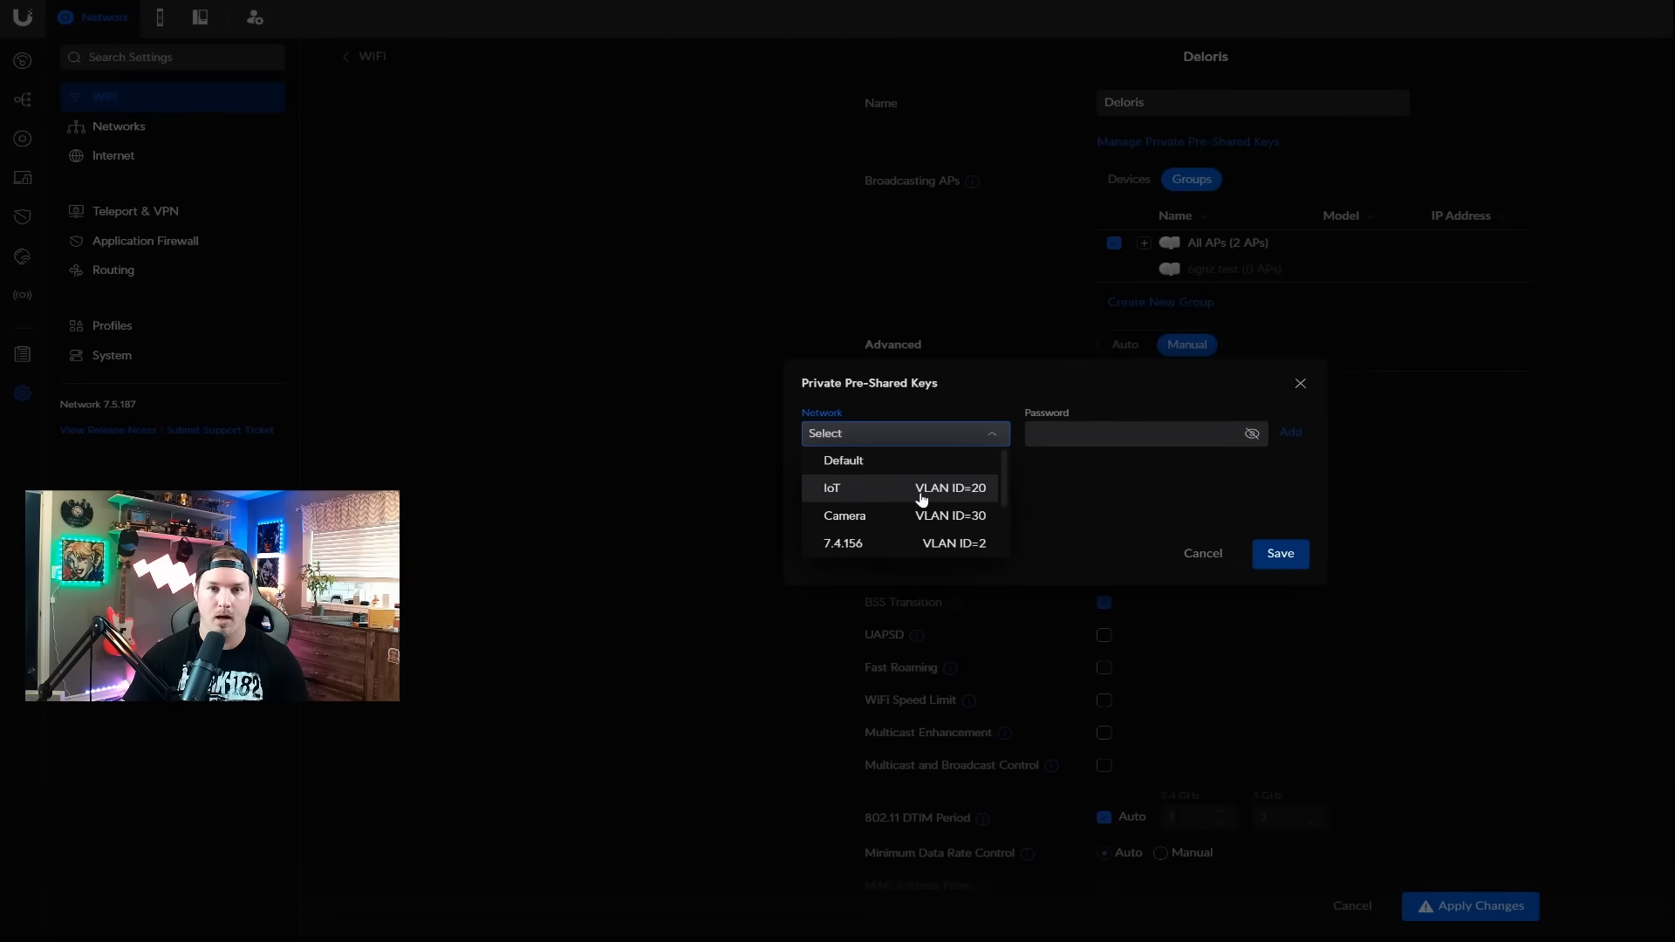
{"action": "mouse_move", "coordinate": [921, 516]}
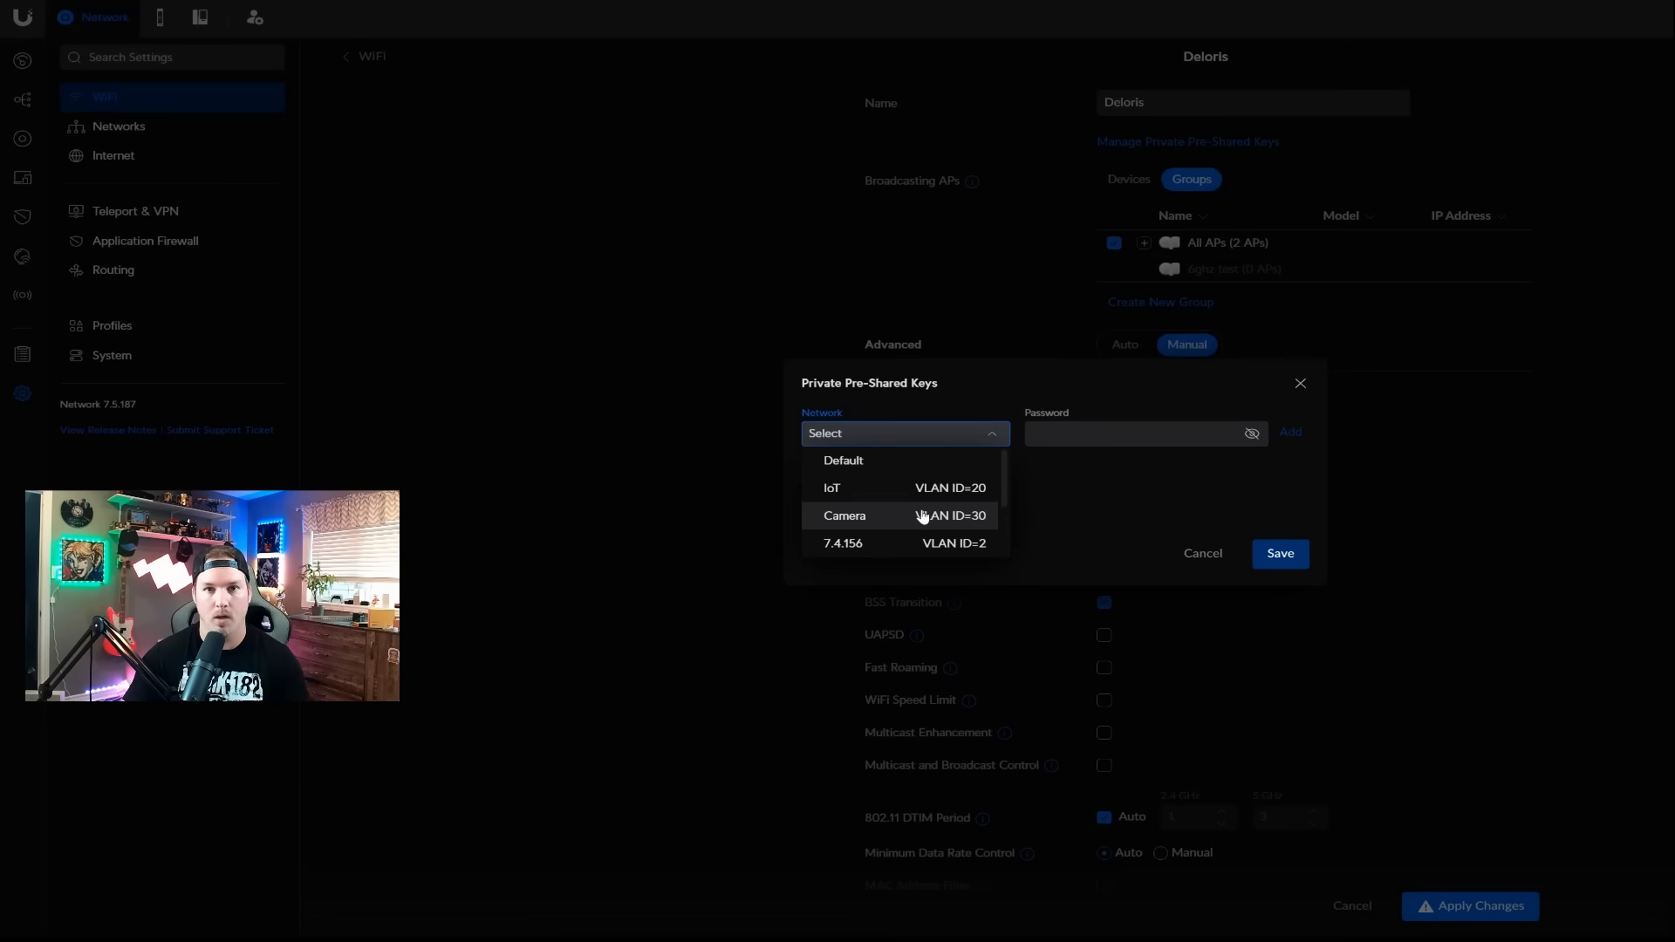
{"action": "left_click", "coordinate": [844, 514]}
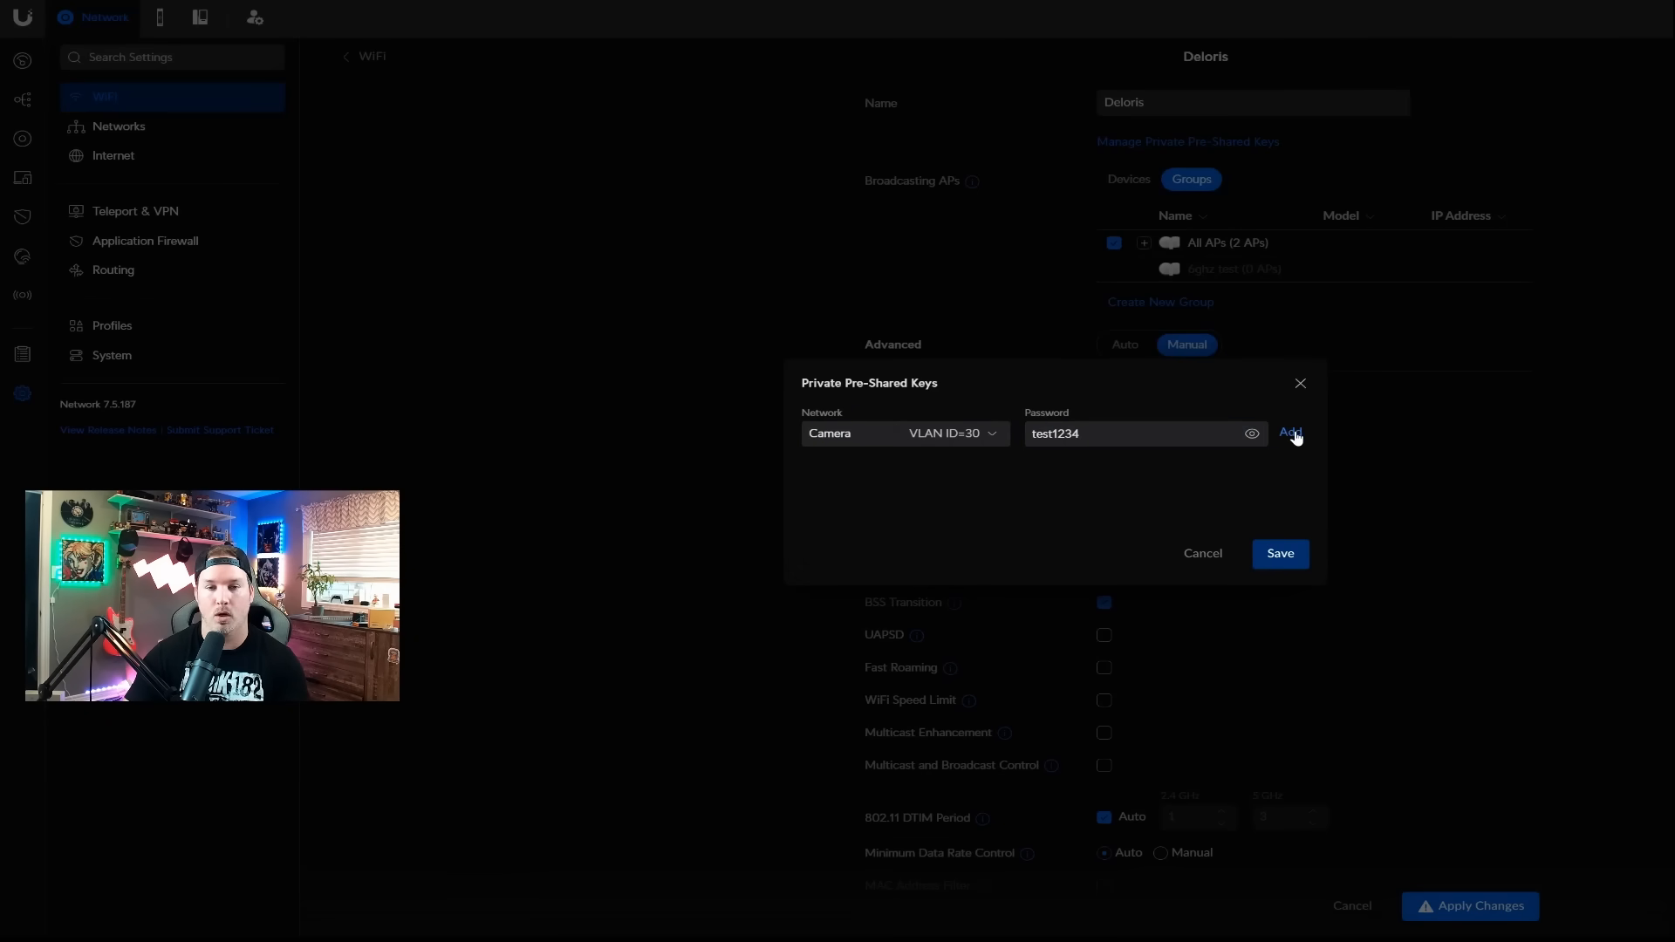
{"action": "left_click", "coordinate": [1291, 431]}
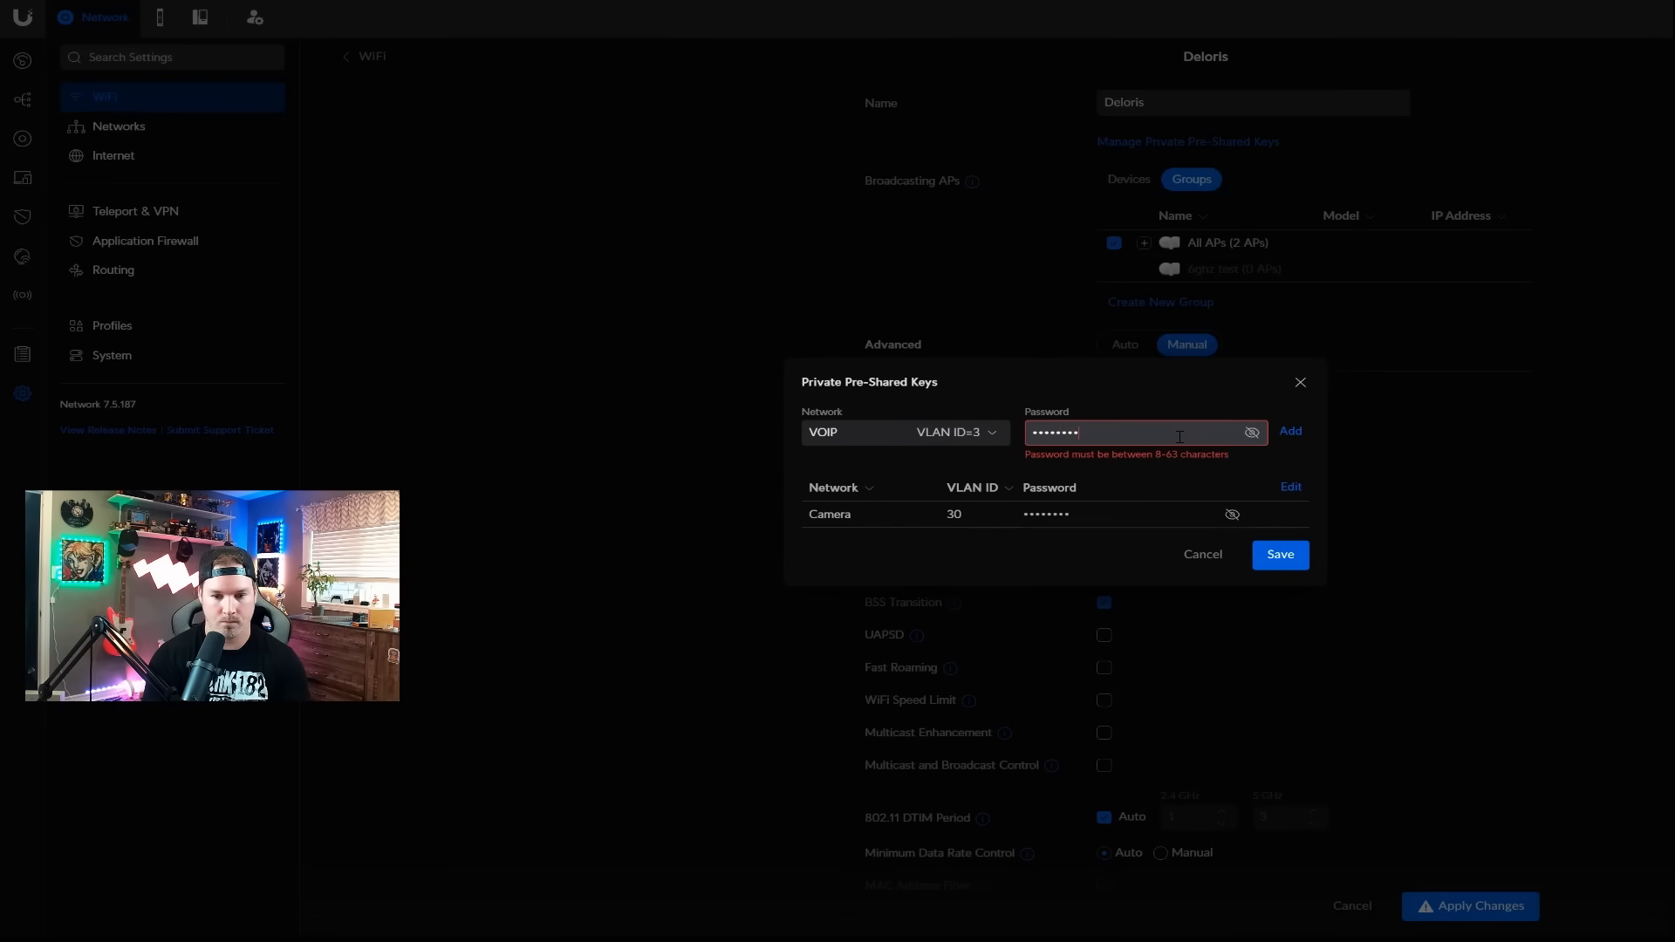
{"action": "left_click", "coordinate": [902, 431]}
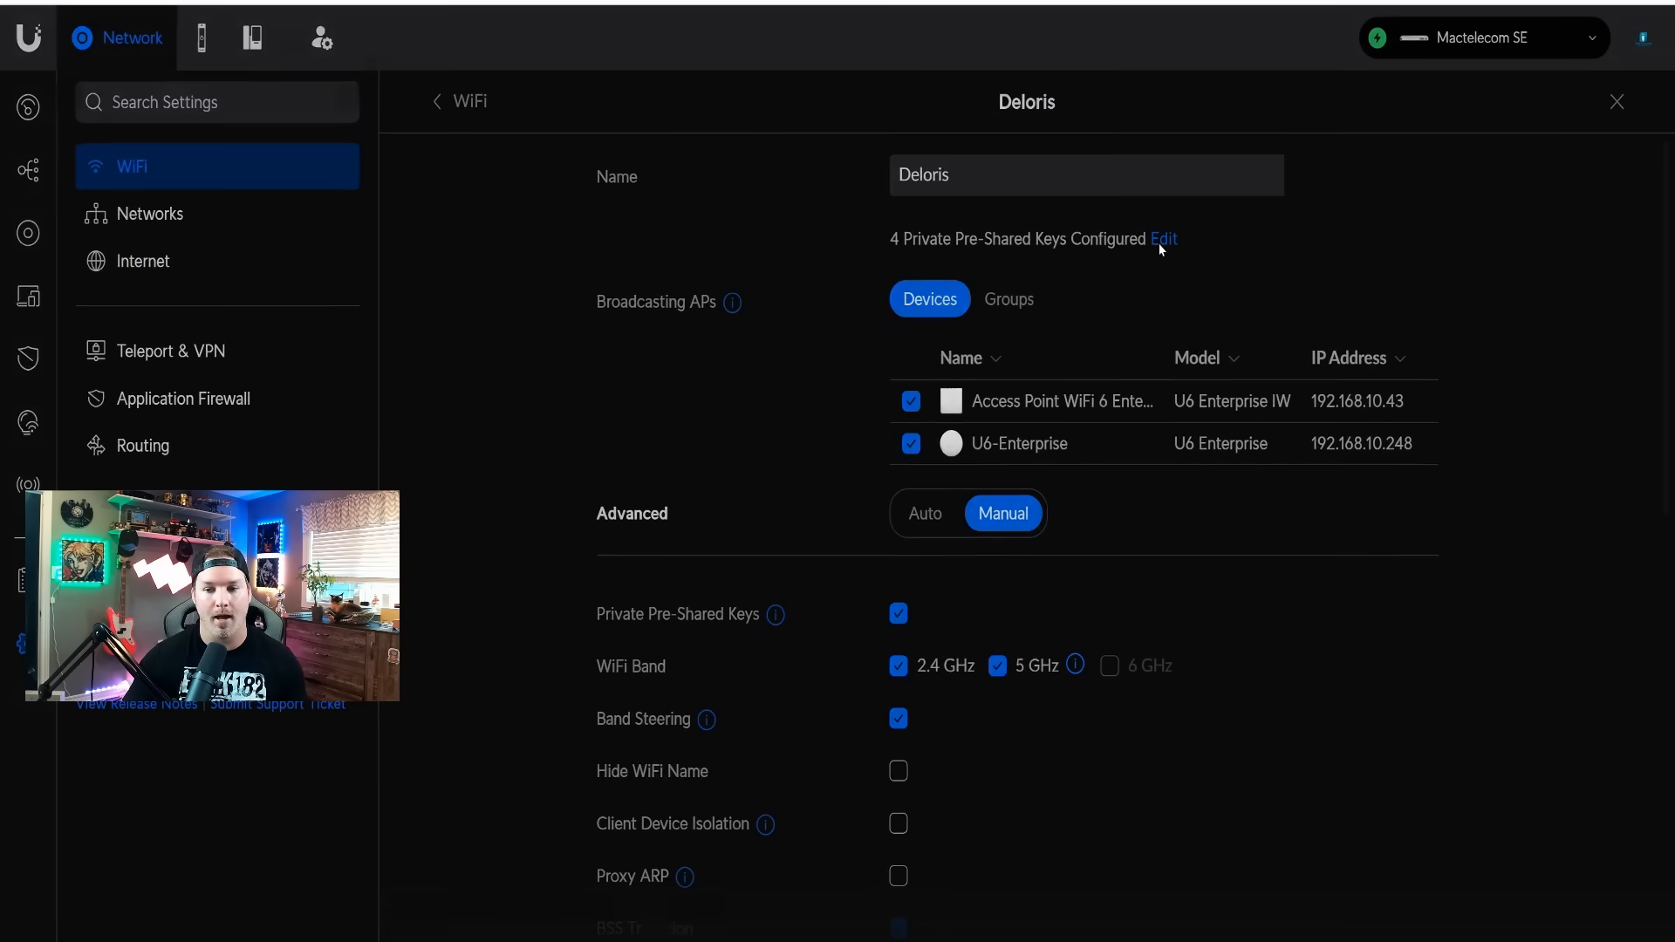
Save Deloris with its four private pre-shared keys for IoT, Guest, VOIP and Camera.
{"action": "left_click", "coordinate": [1163, 239]}
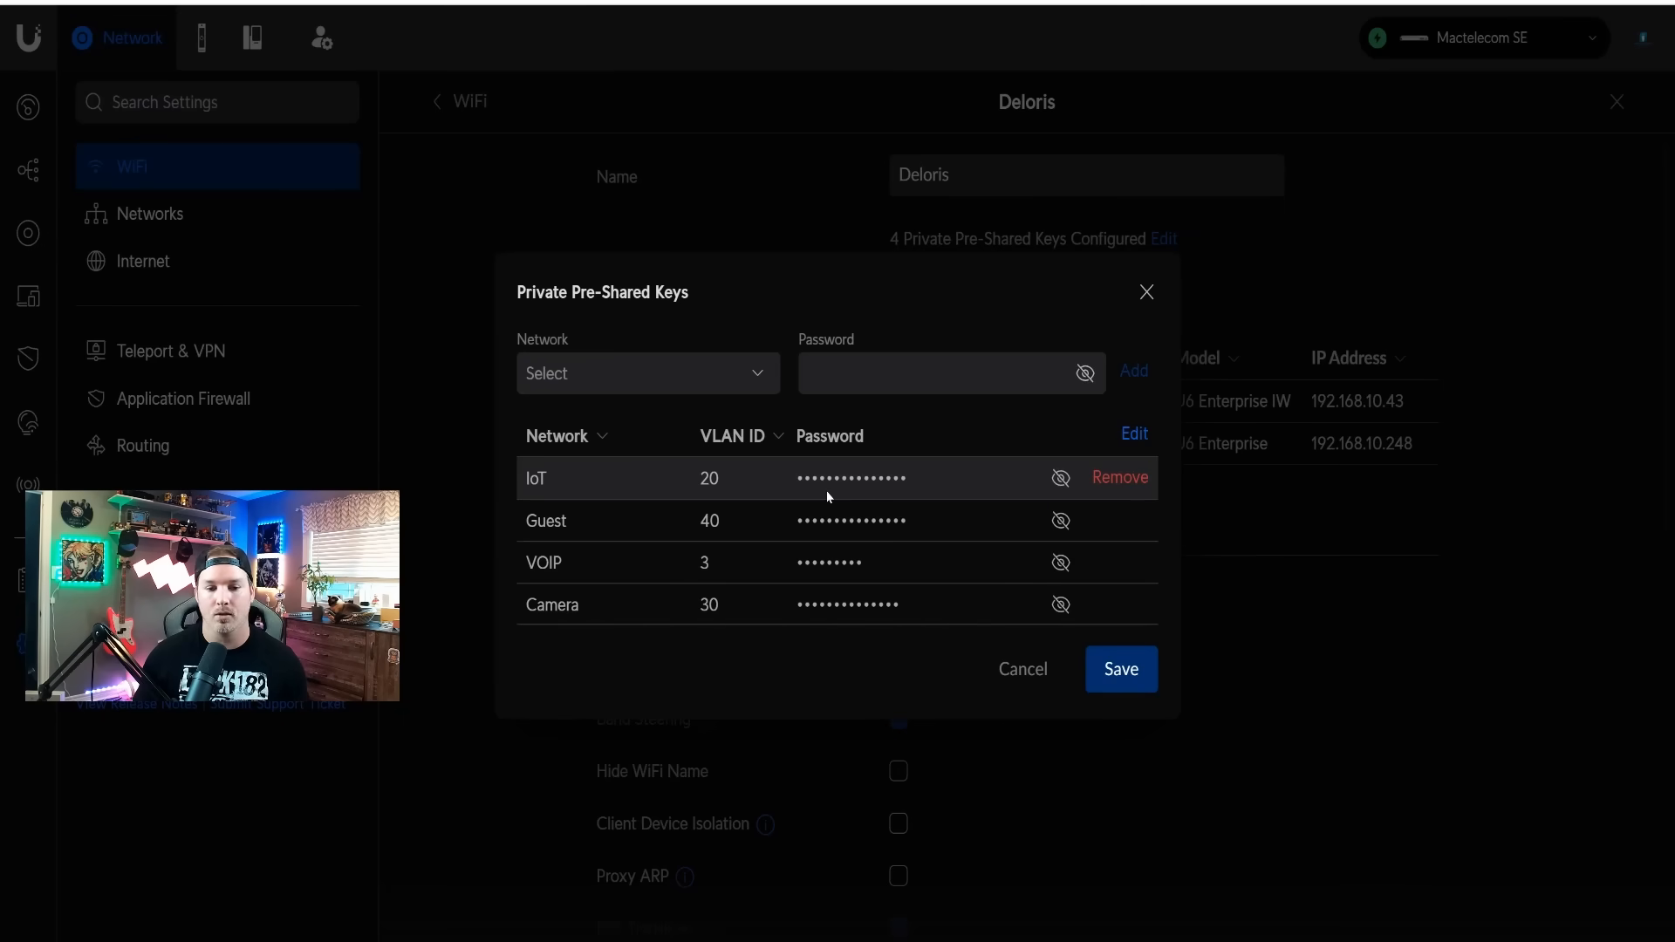
{"action": "left_click", "coordinate": [1020, 669]}
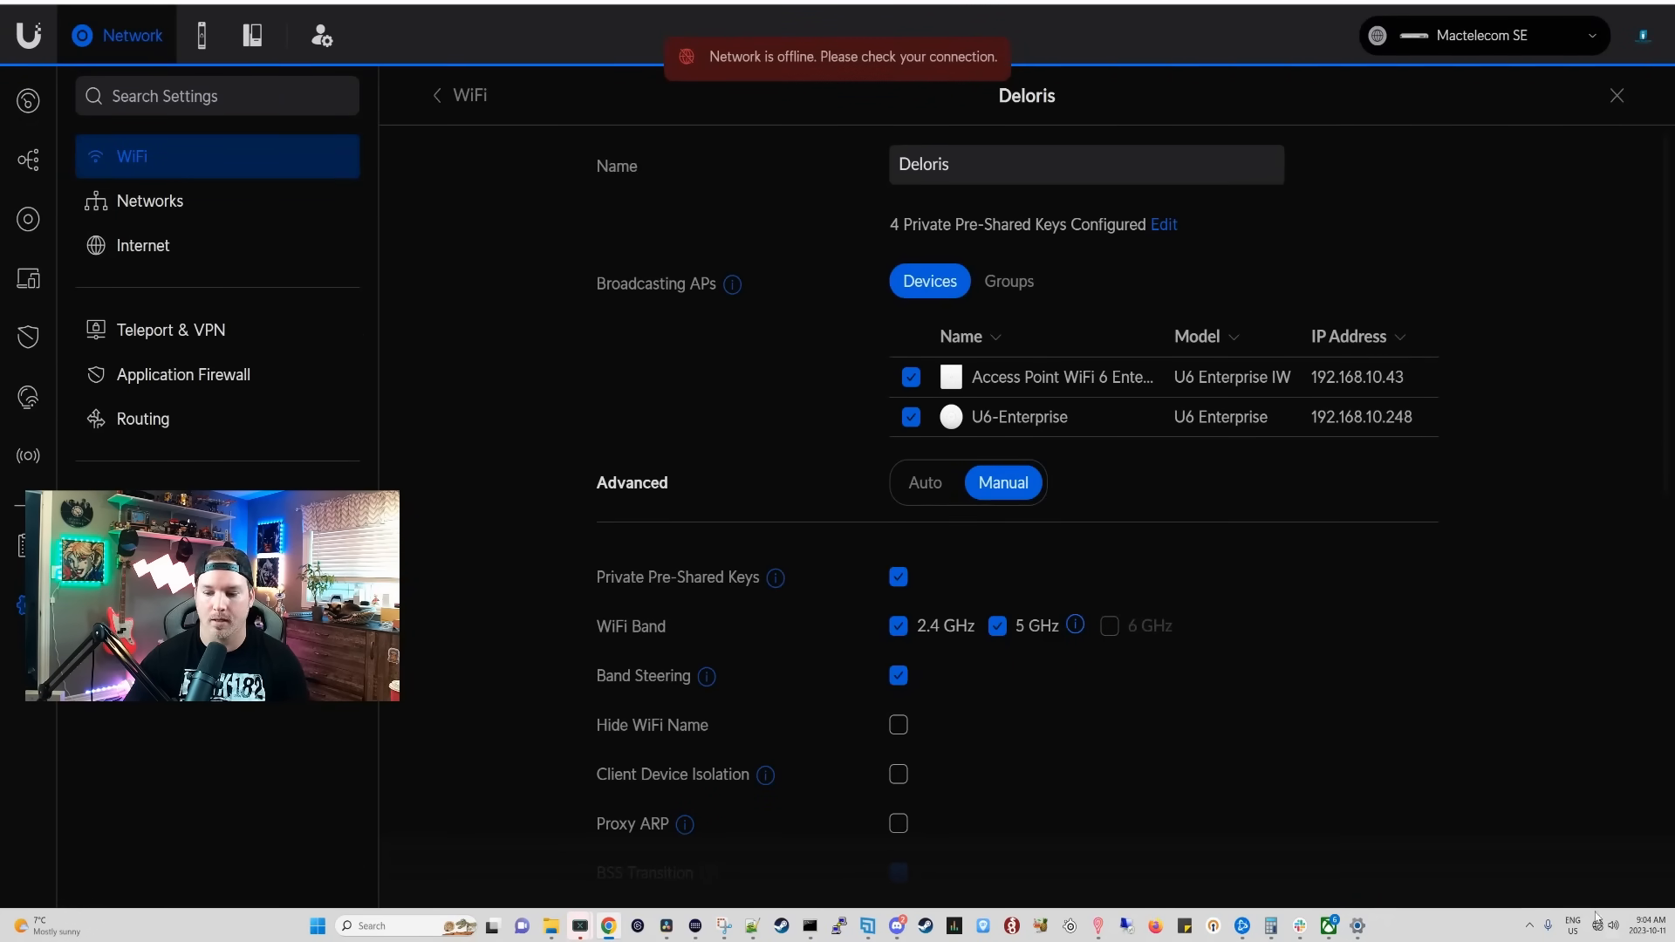
Connect the laptop to the Deloris Wi-Fi network from the Windows quick settings.
{"action": "left_click", "coordinate": [1596, 925]}
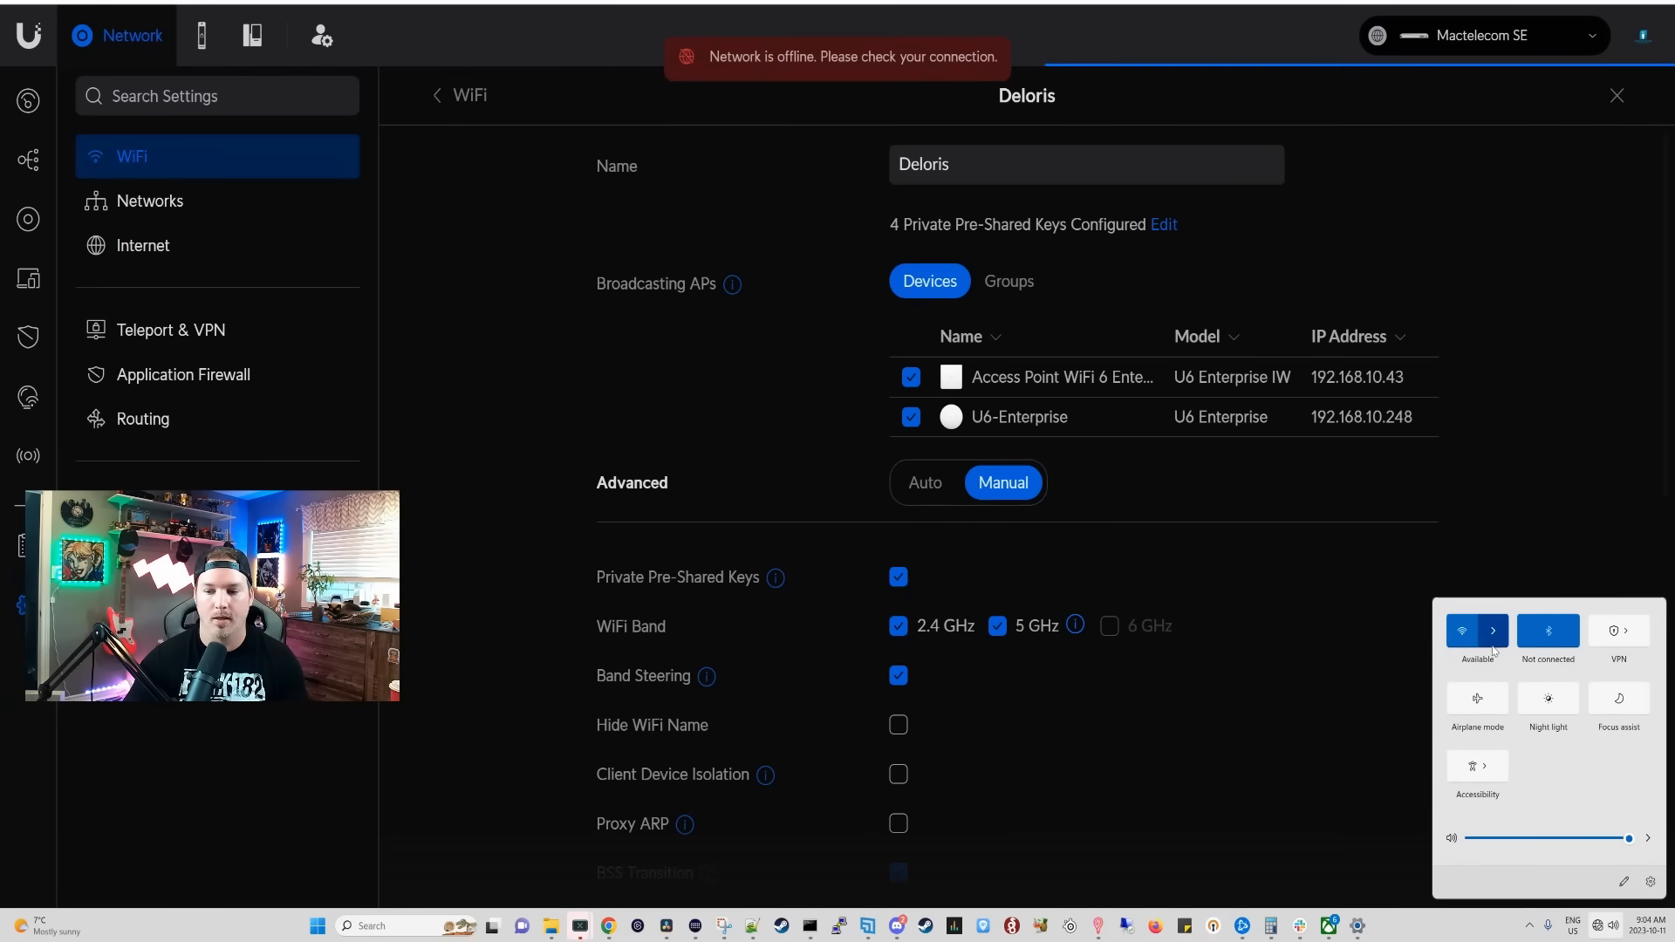
{"action": "left_click", "coordinate": [1491, 630]}
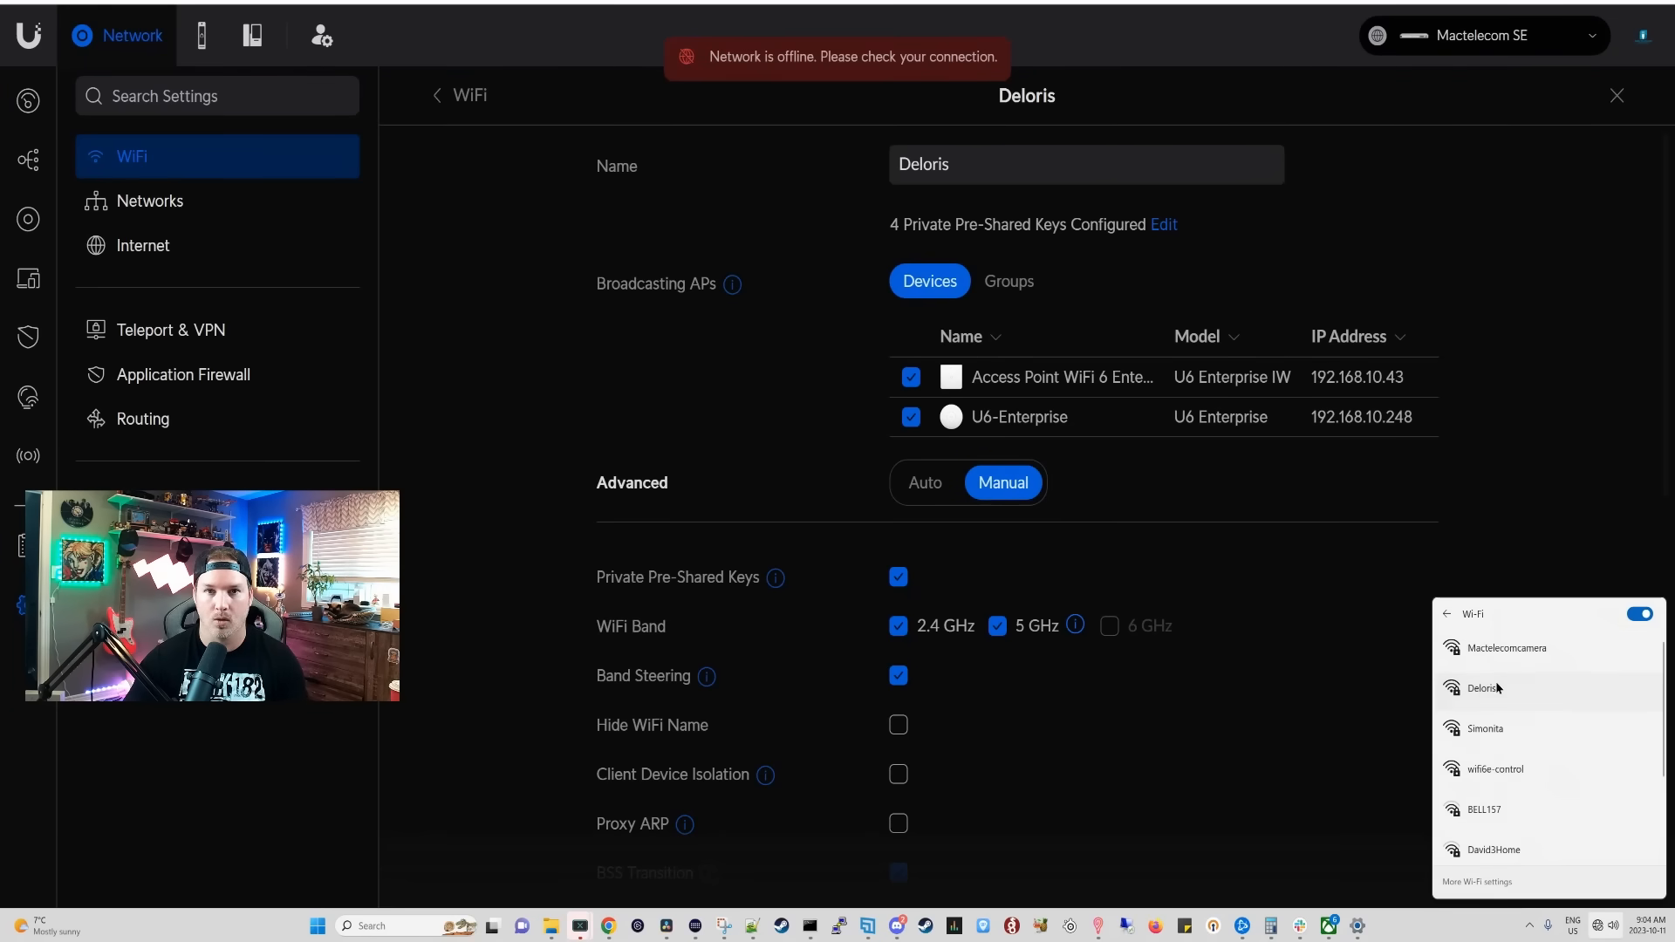
{"action": "left_click", "coordinate": [1483, 687]}
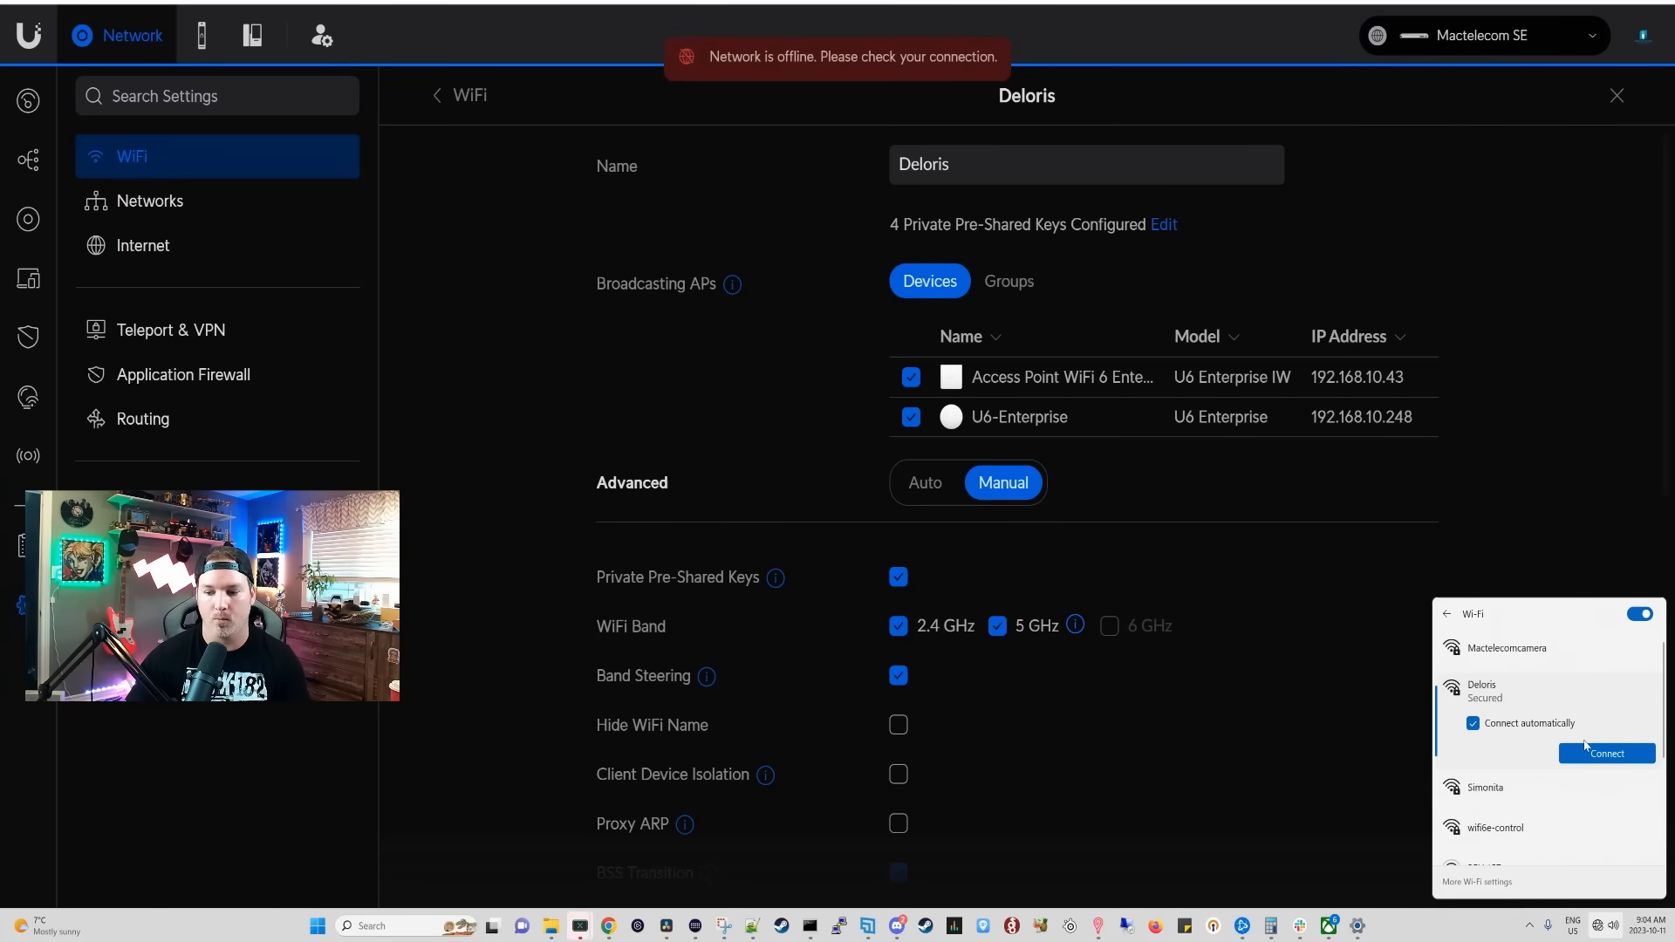
{"action": "left_click", "coordinate": [1605, 752]}
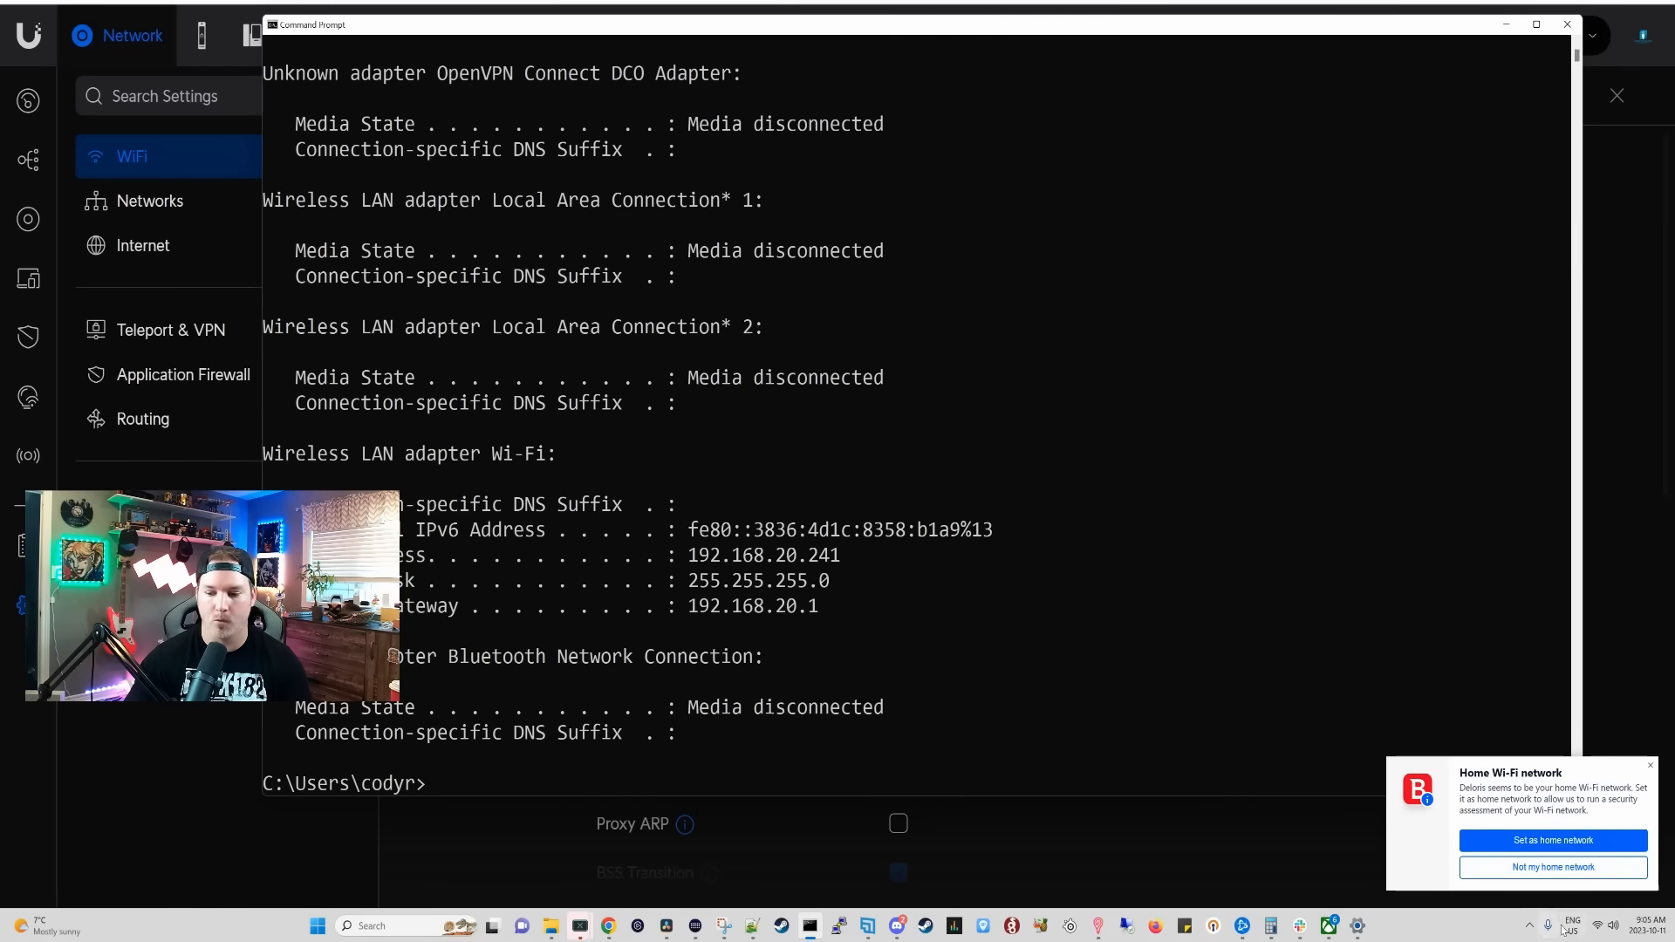
Reconnect to Deloris from quick settings using a different network security key.
{"action": "left_click", "coordinate": [1595, 924]}
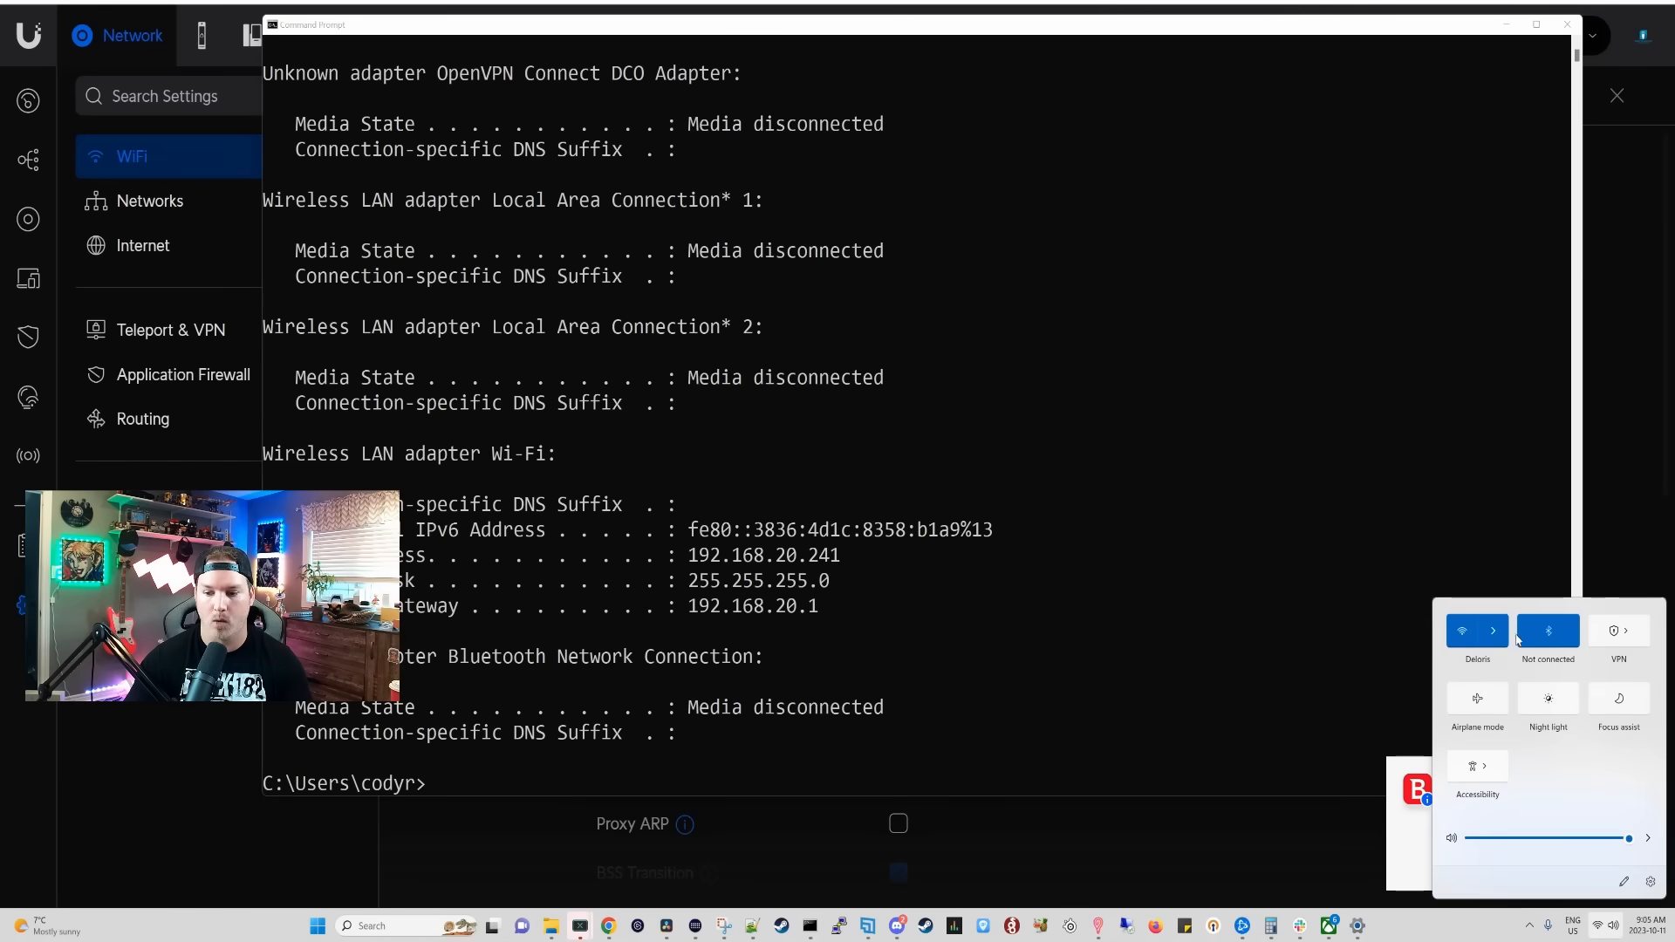
{"action": "left_click", "coordinate": [1492, 630]}
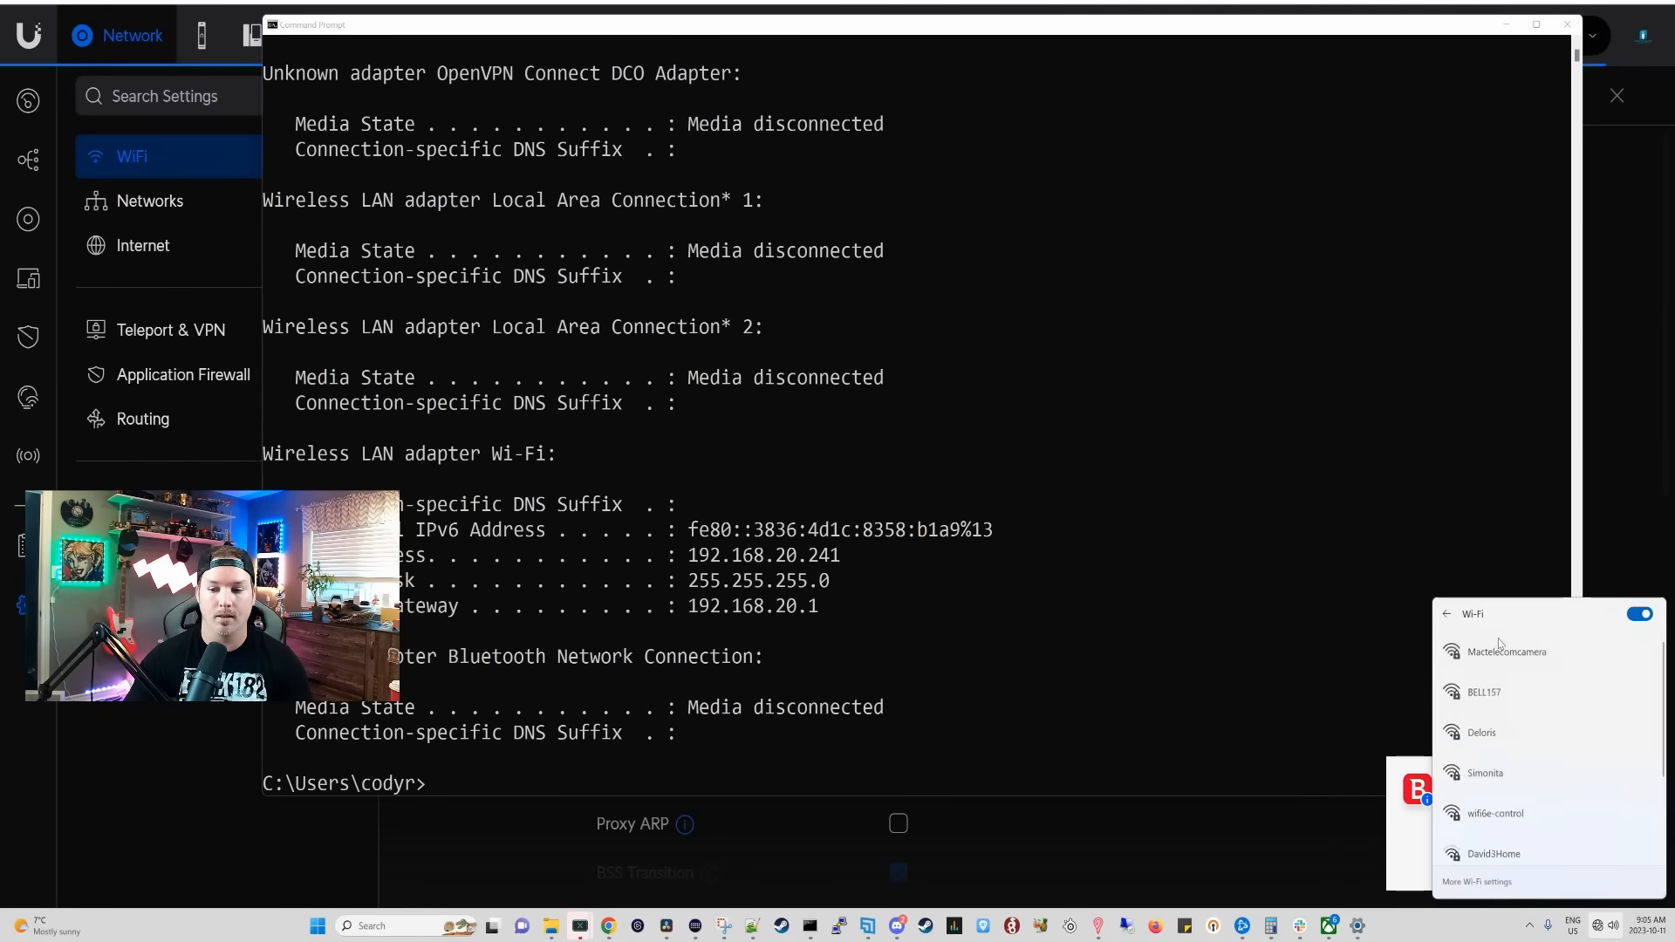
{"action": "left_click", "coordinate": [1481, 731]}
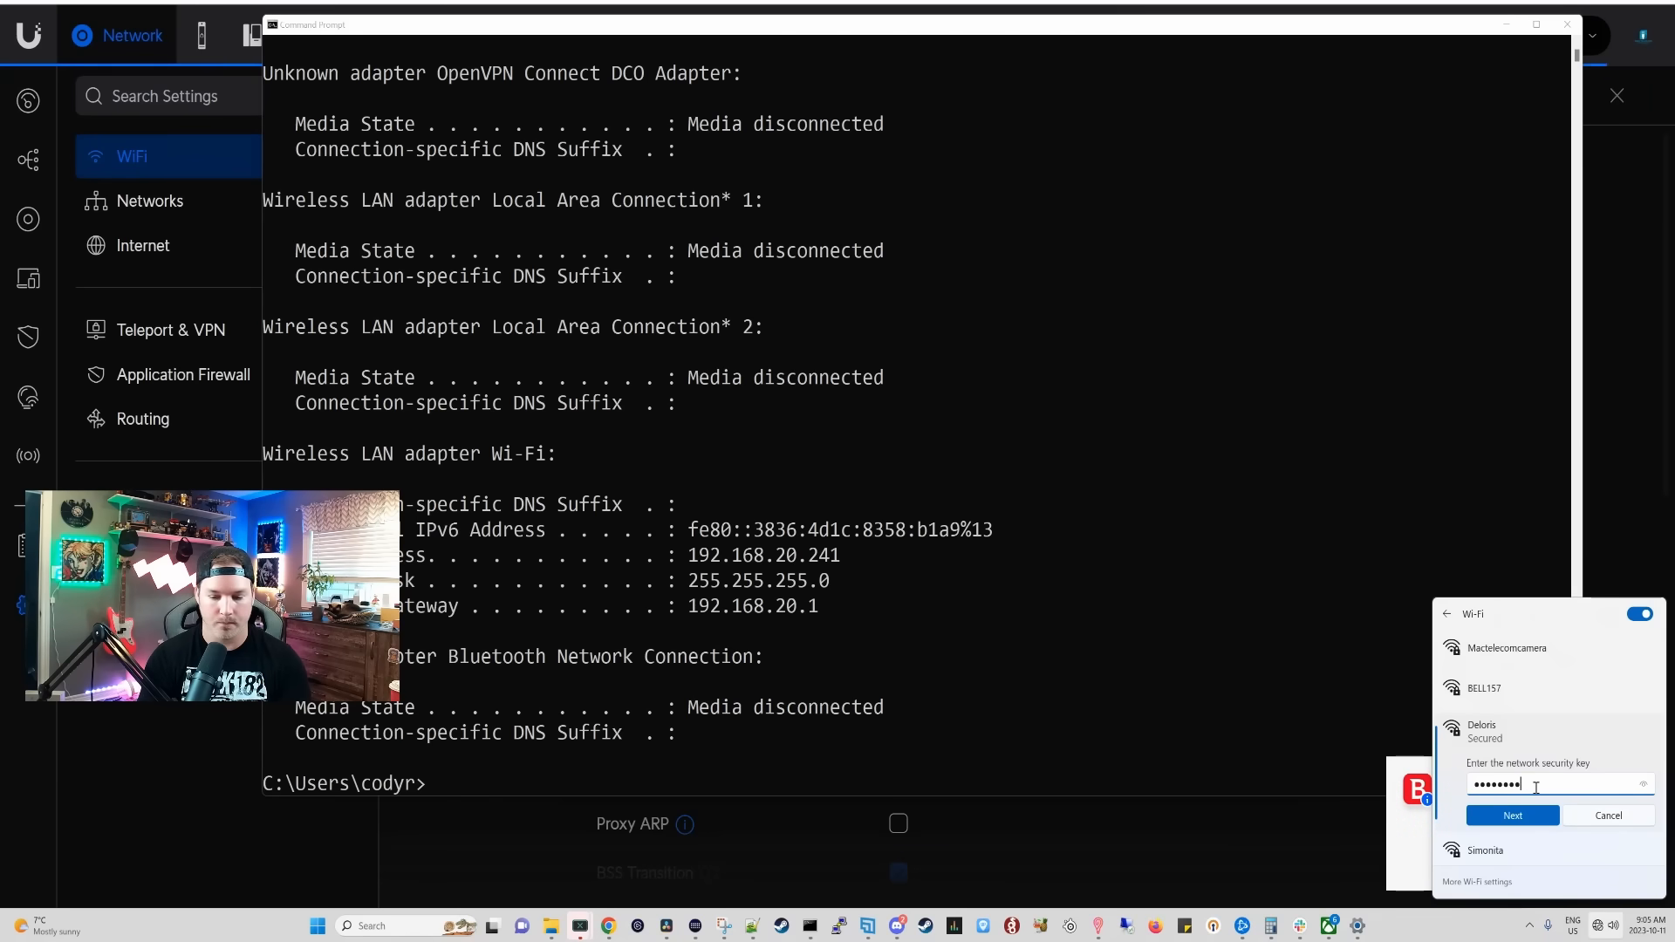
{"action": "left_click", "coordinate": [1511, 815]}
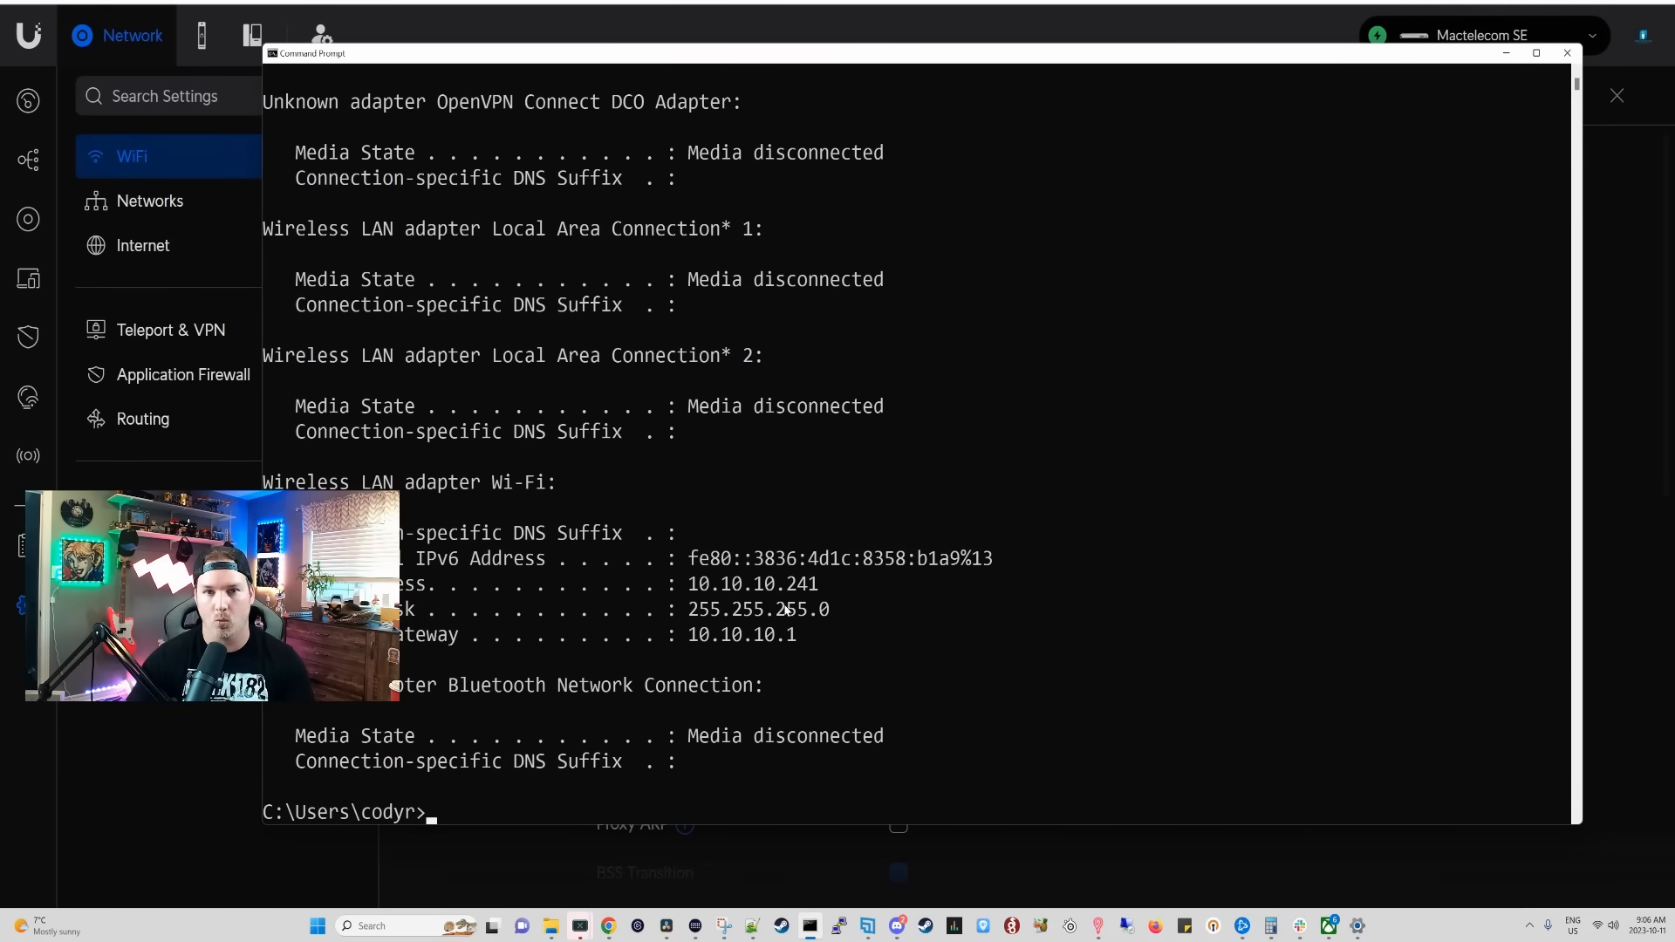
{"action": "mouse_move", "coordinate": [935, 607]}
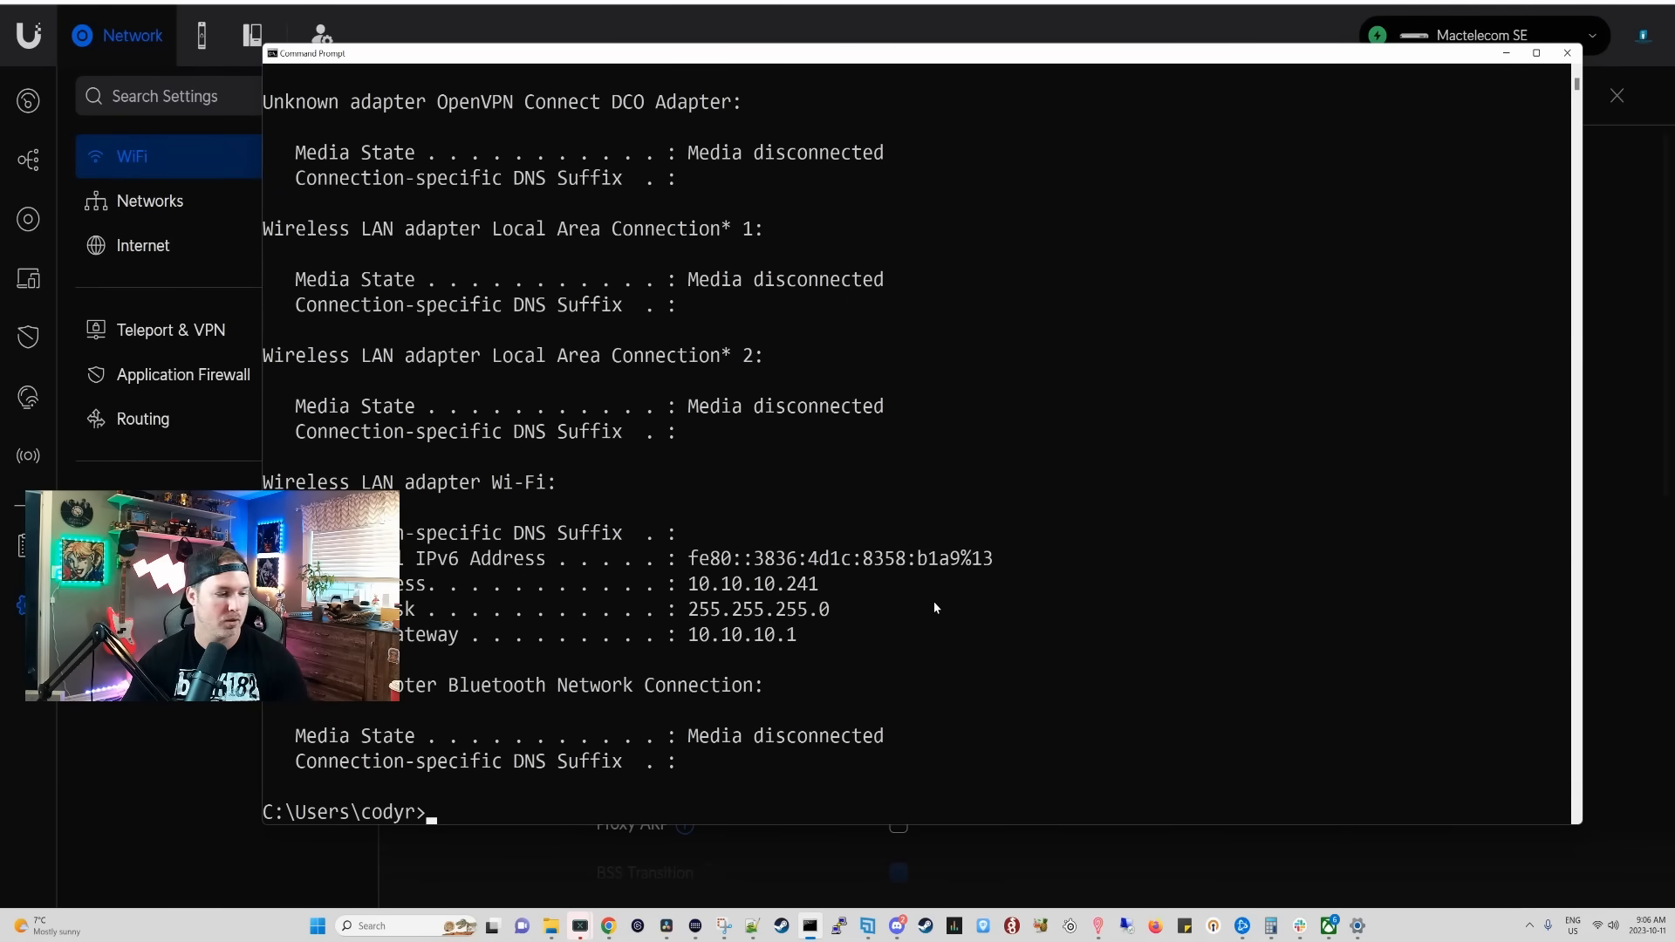
{"action": "mouse_move", "coordinate": [1446, 247]}
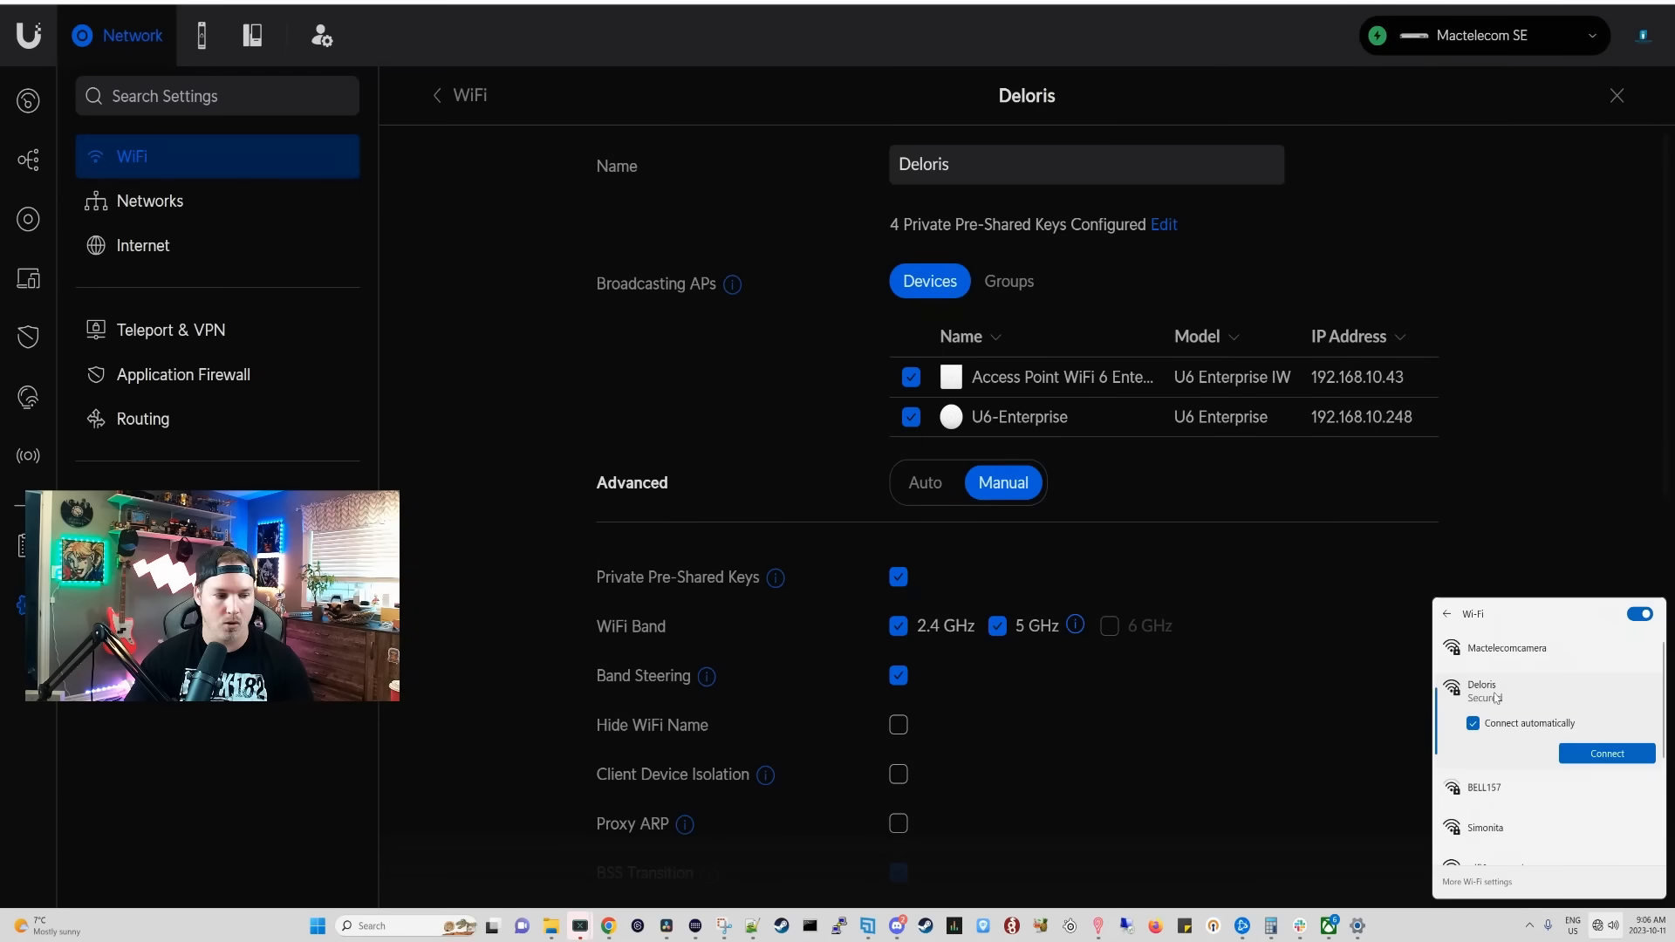
Reconnect to Deloris with a third security key and run ipconfig to check the address.
{"action": "left_click", "coordinate": [1606, 754]}
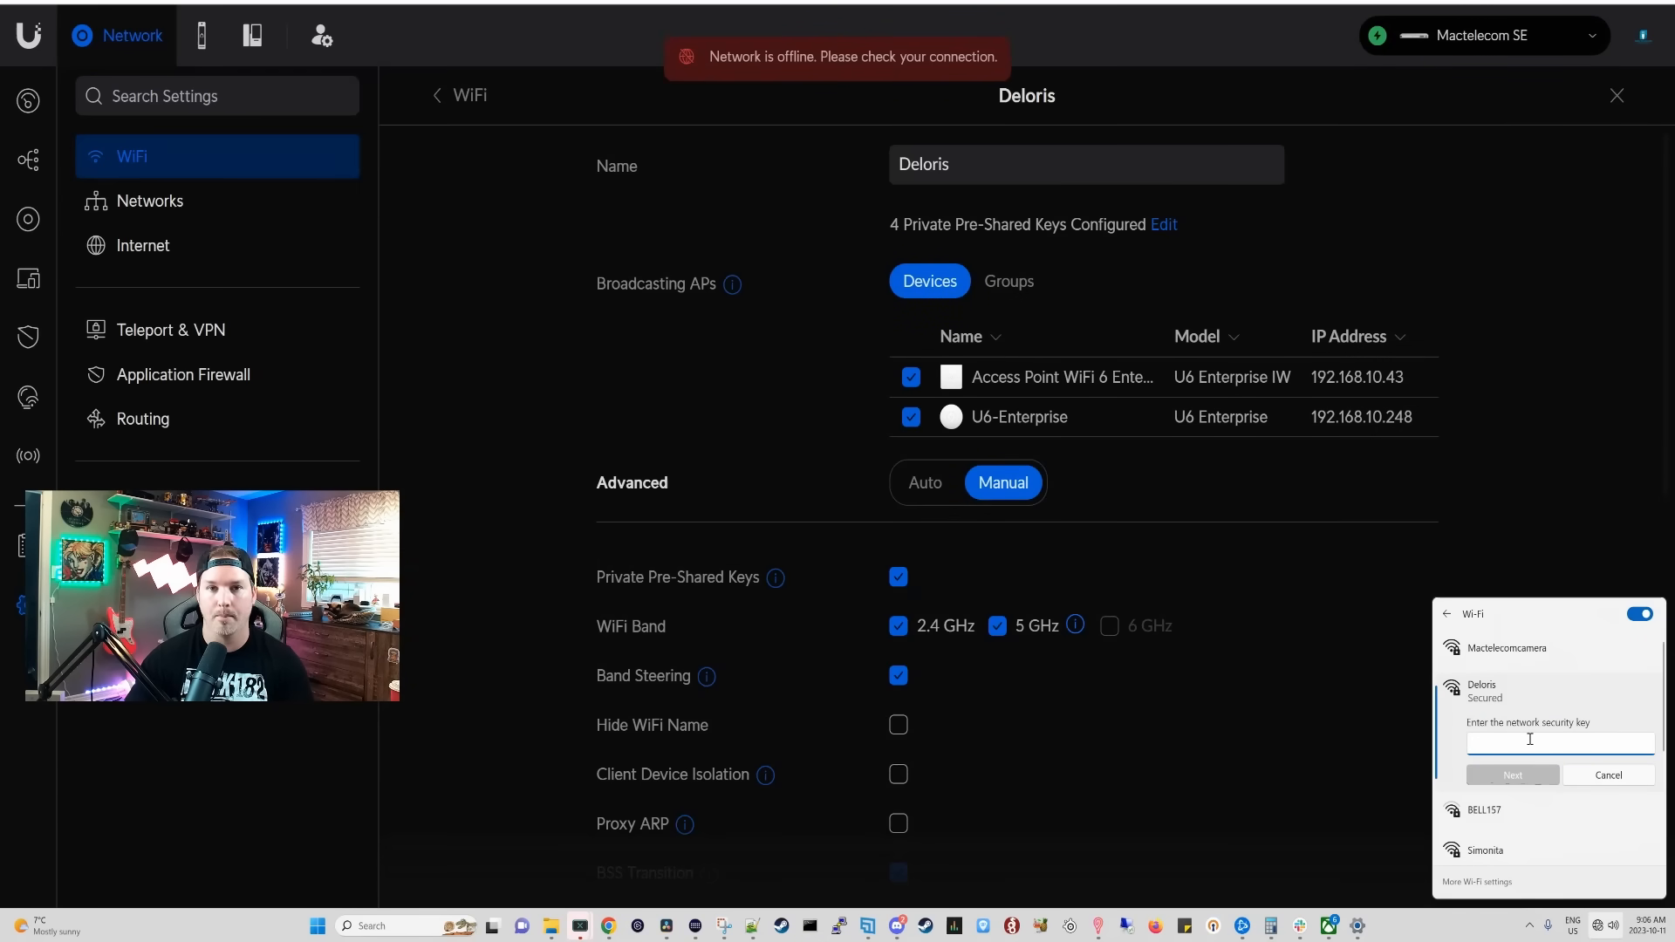
{"action": "type", "text": "•••••"}
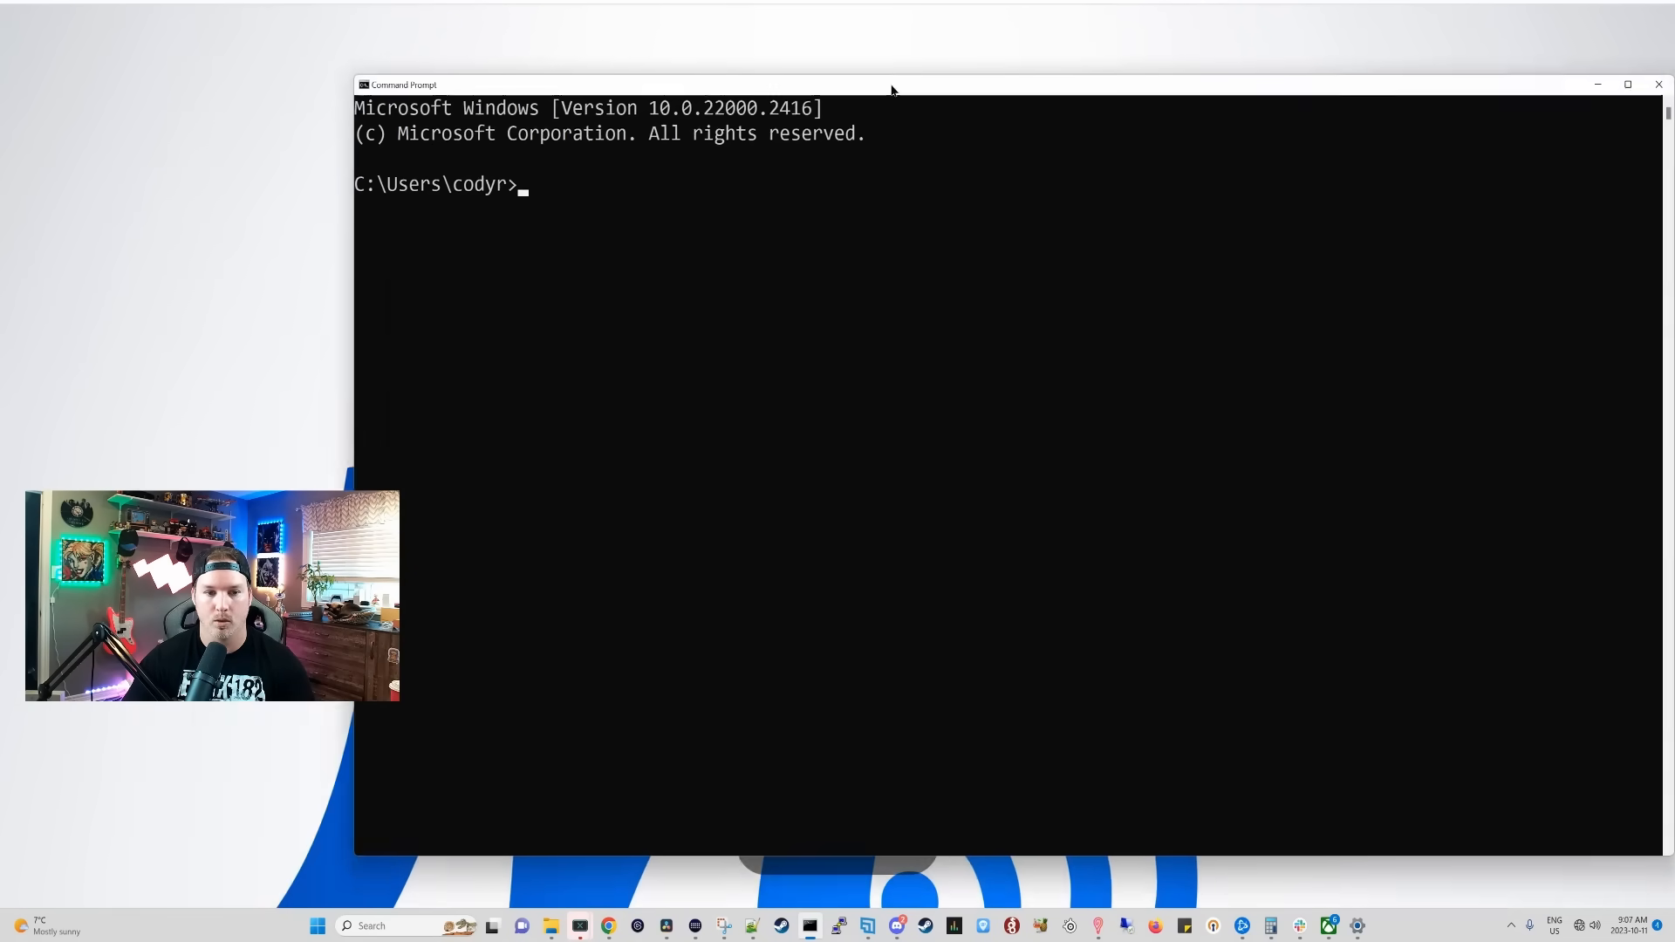
{"action": "type", "text": "ipconfig"}
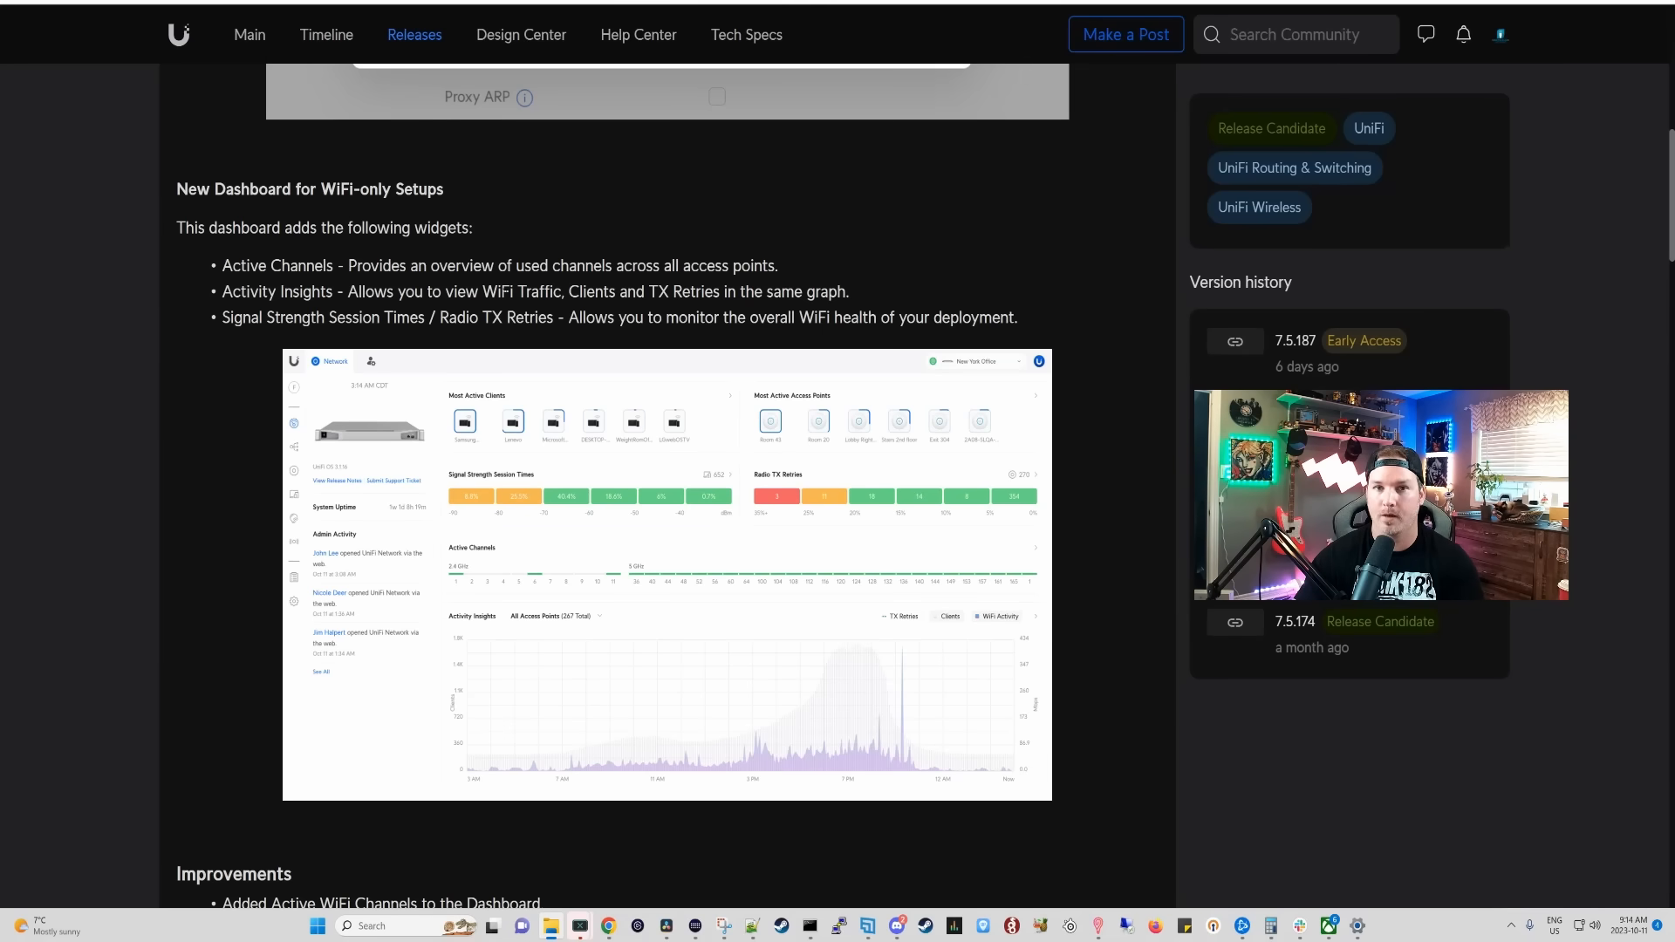
{"action": "scroll", "scroll_direction": "down", "scroll_amount": 3}
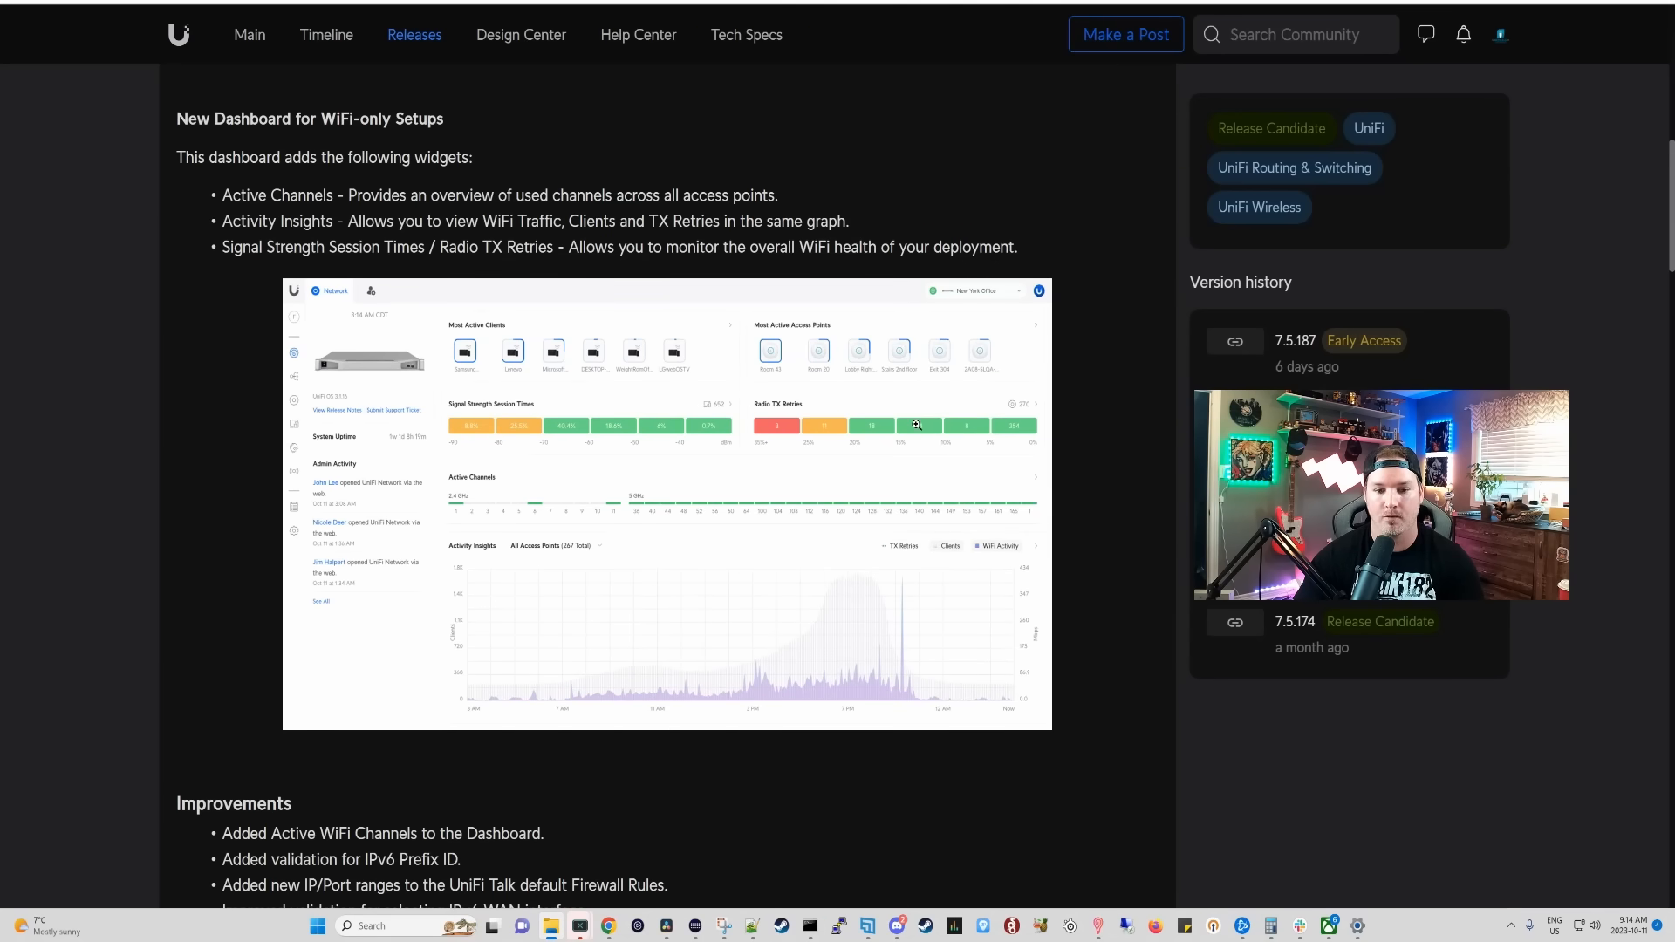
{"action": "mouse_move", "coordinate": [285, 265]}
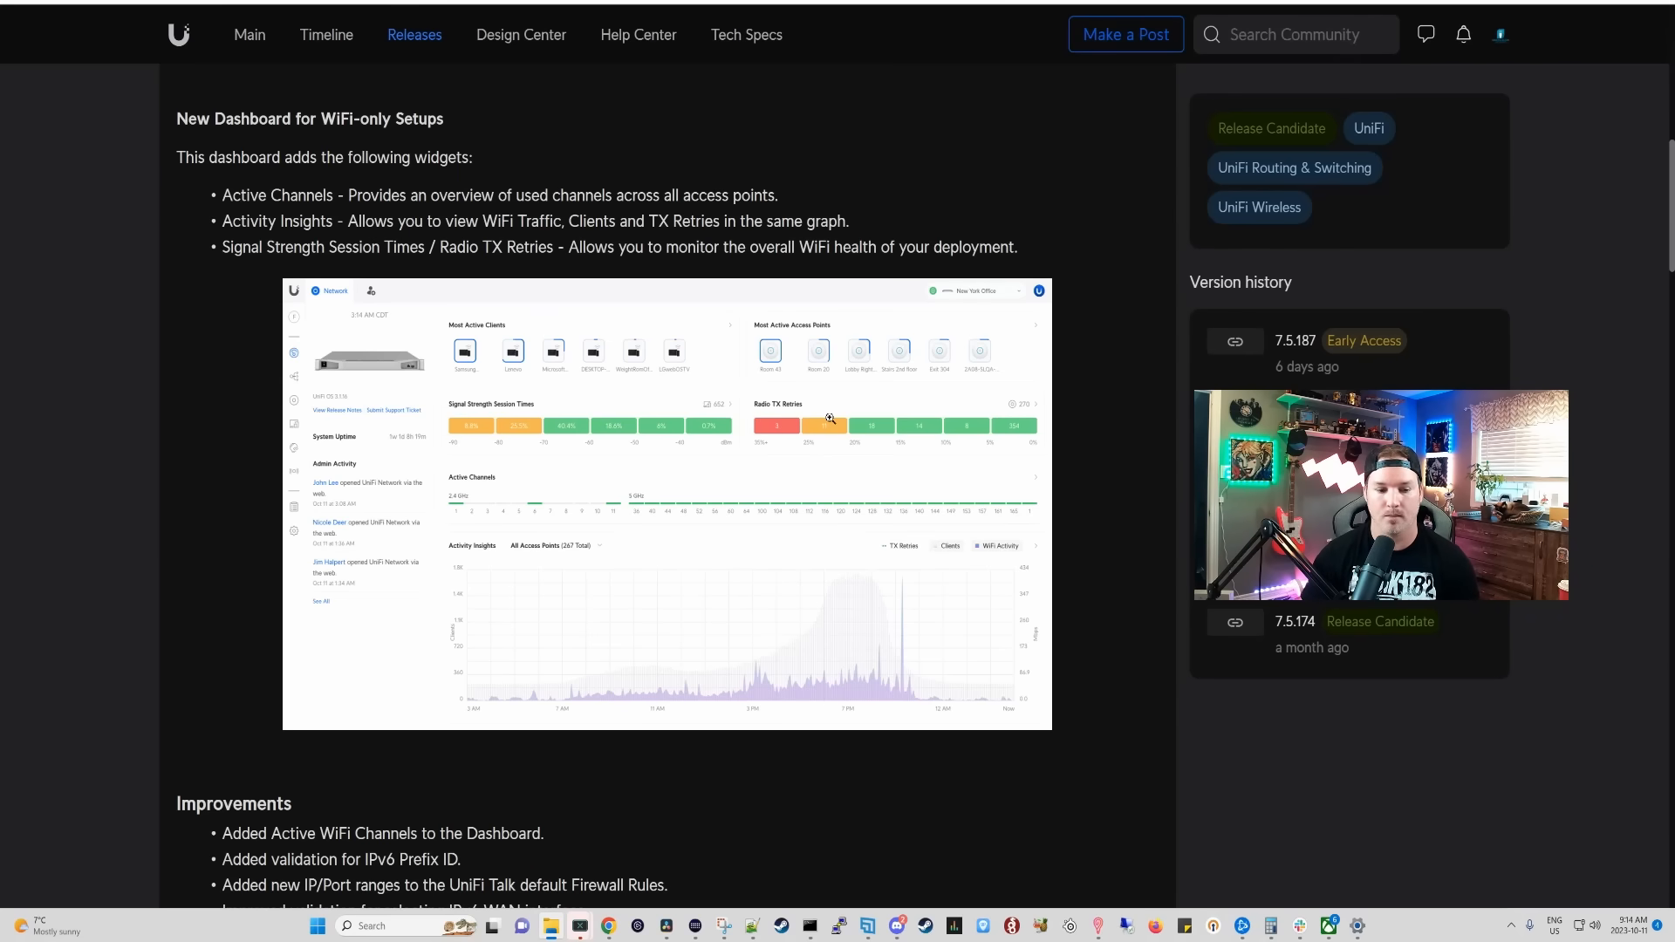
{"action": "scroll", "scroll_direction": "down", "scroll_amount": 3}
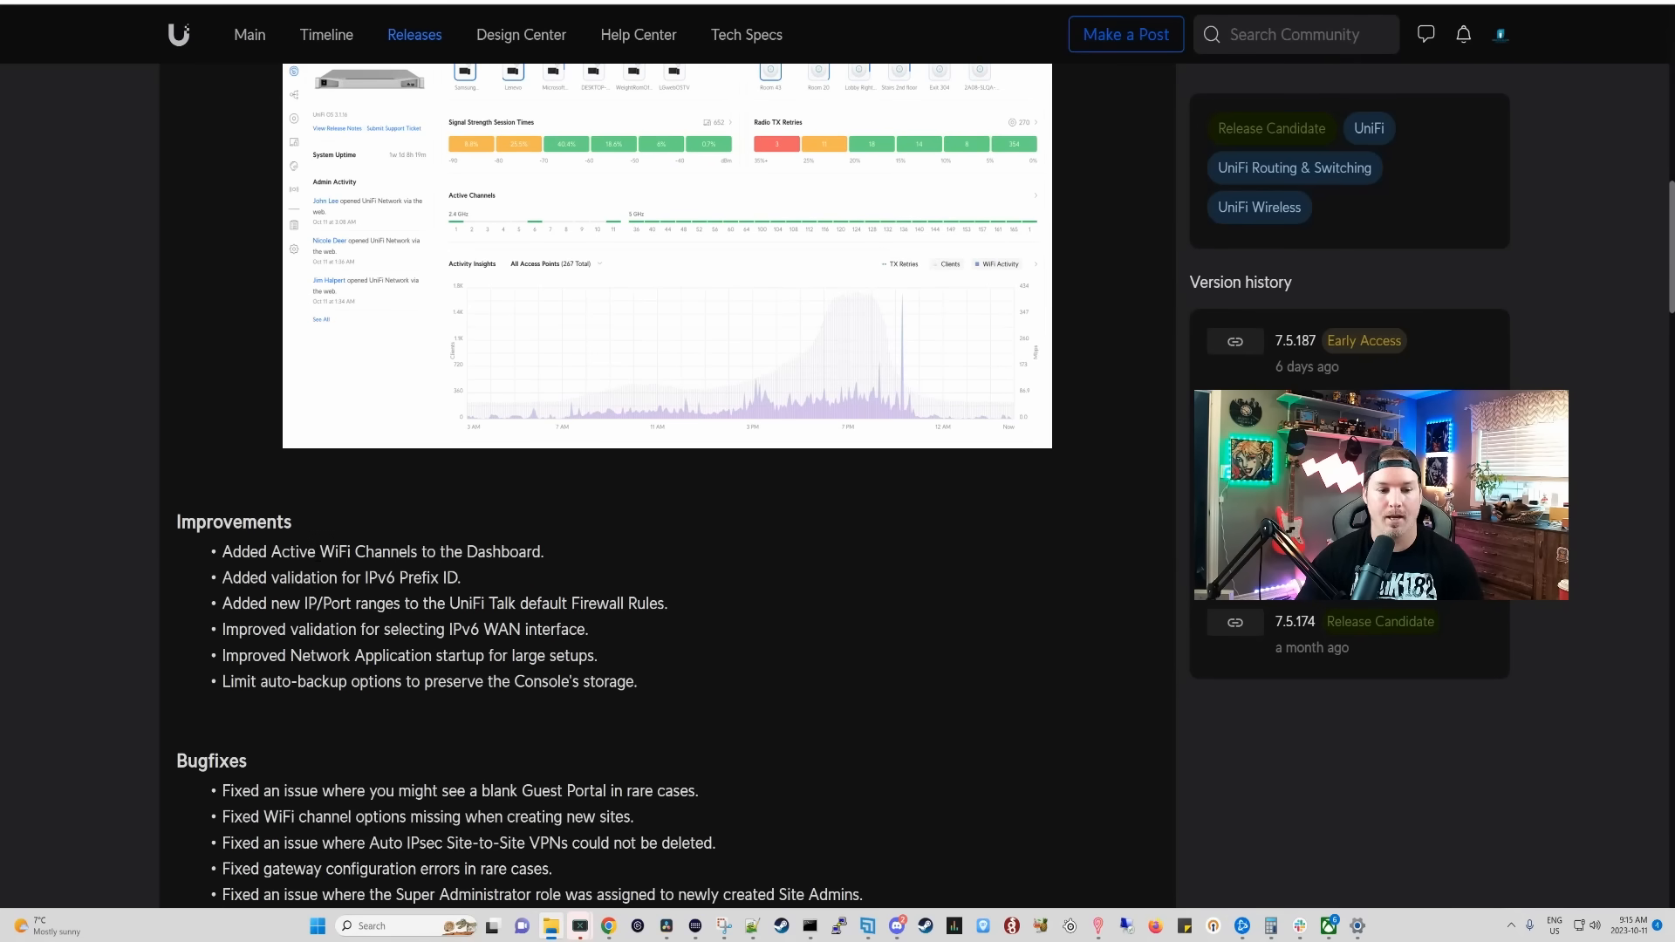